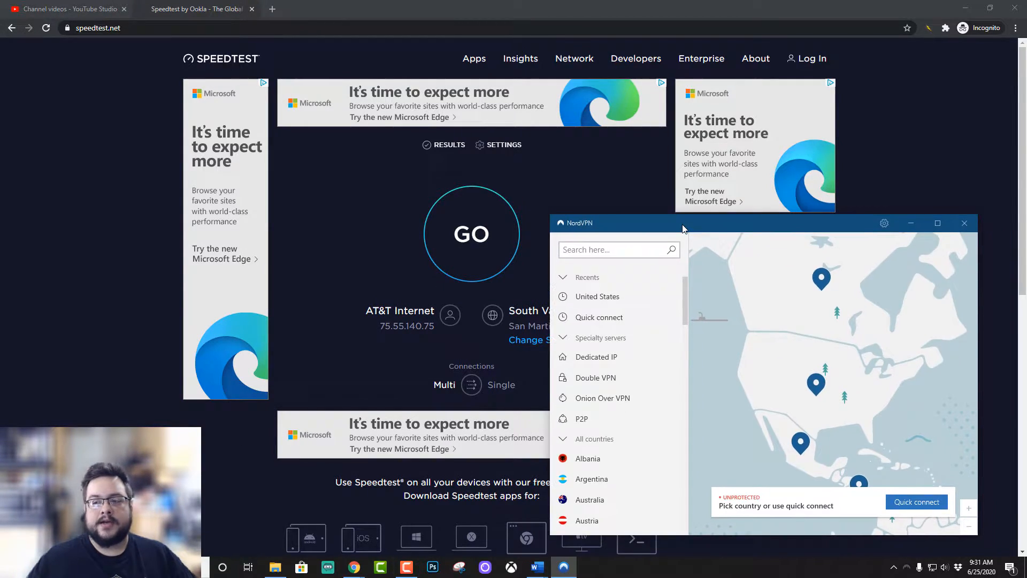
mouse_move(794, 389)
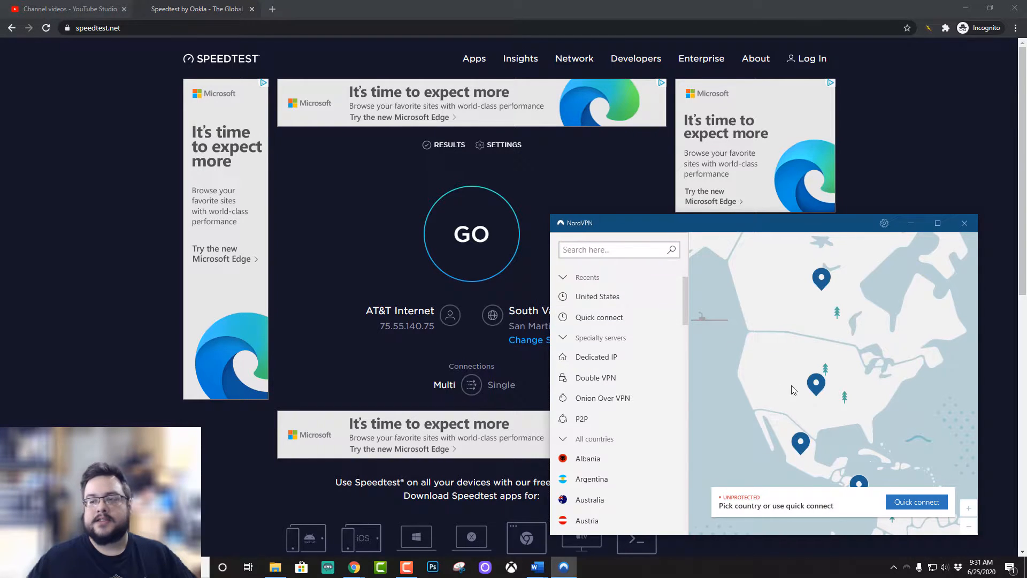
mouse_move(810, 382)
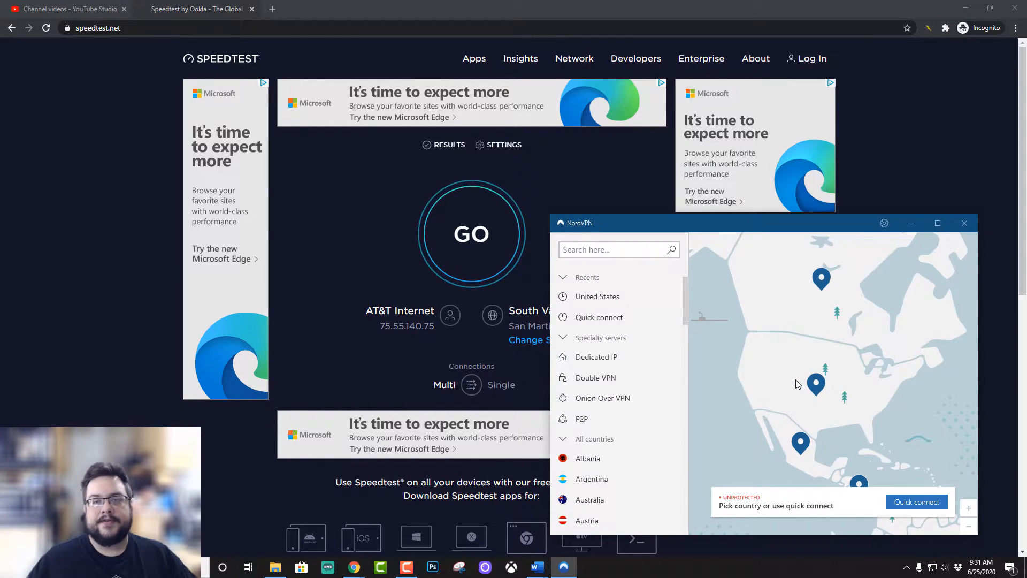
mouse_move(465, 250)
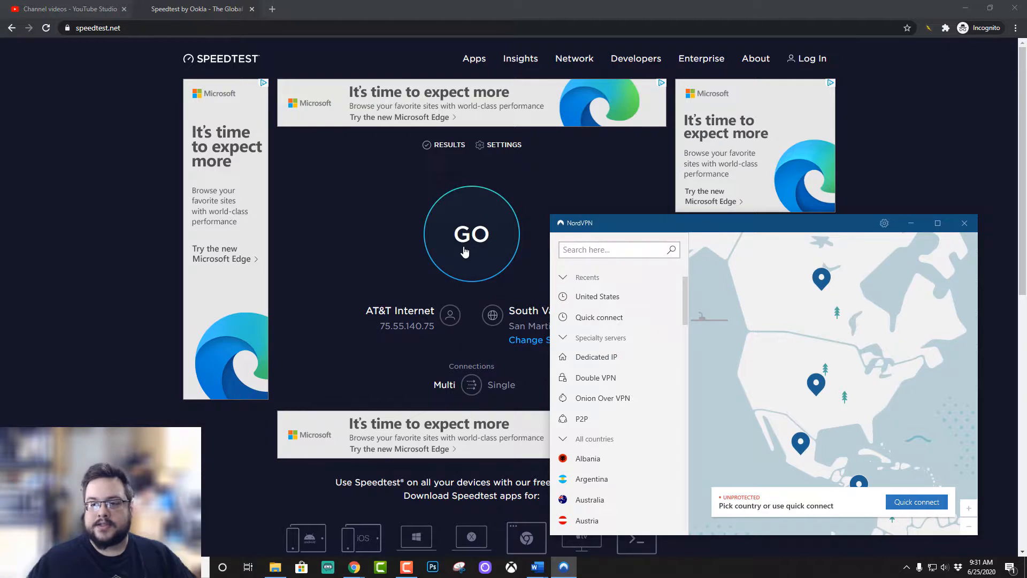
Run an unprotected baseline speed test on speedtest.net, then bring NordVPN back up.
left_click(964, 224)
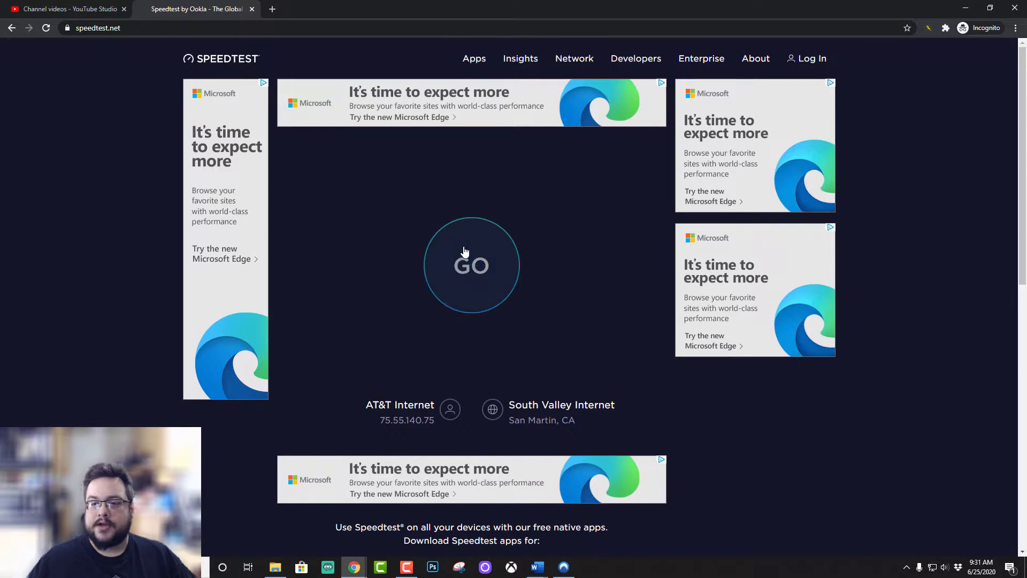
left_click(472, 265)
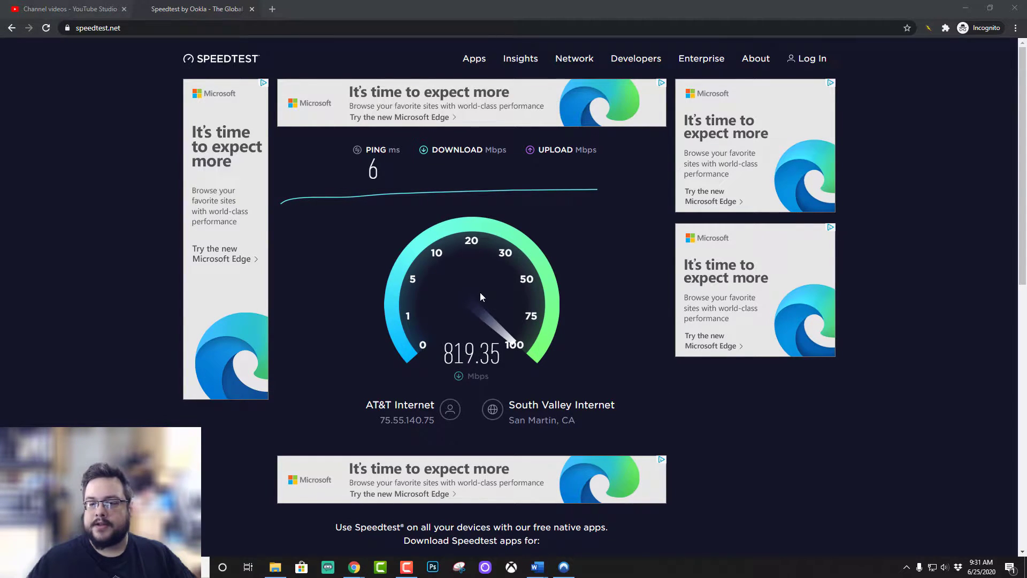
mouse_move(79, 47)
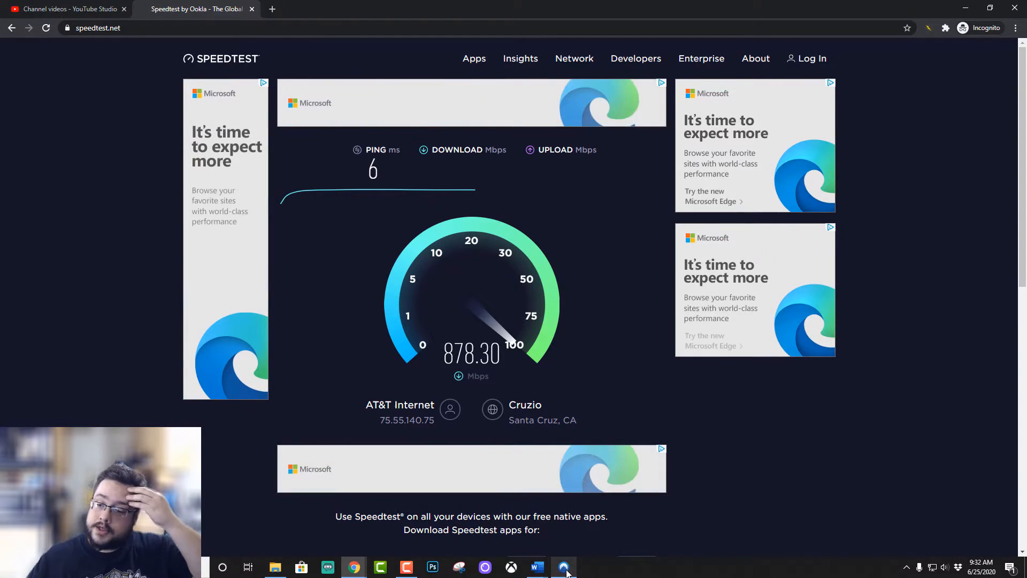
left_click(563, 567)
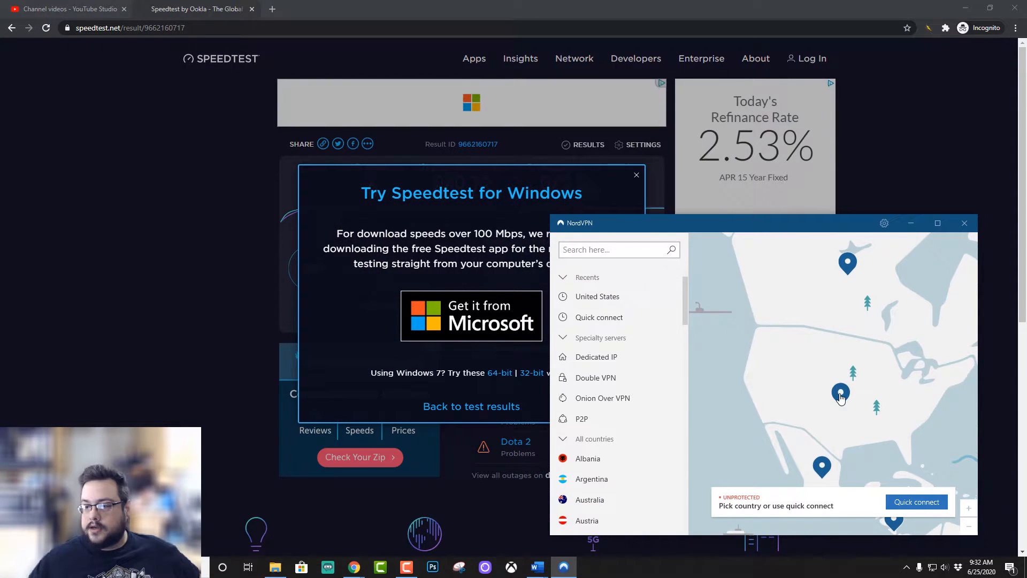
Connect to a United States server, dismiss the Speedtest popup, and launch the desktop app.
left_click(841, 393)
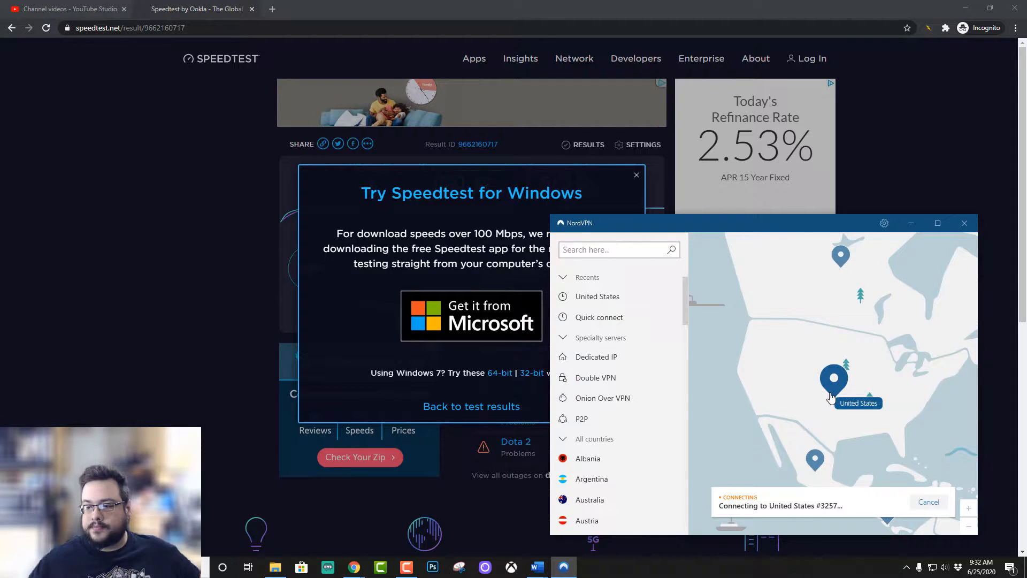
mouse_move(807, 390)
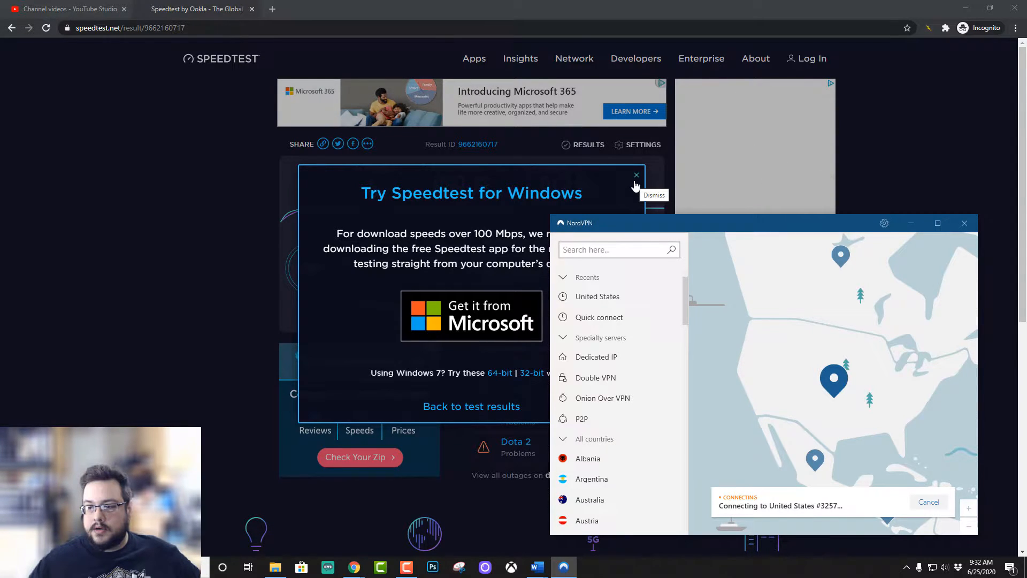
left_click(637, 175)
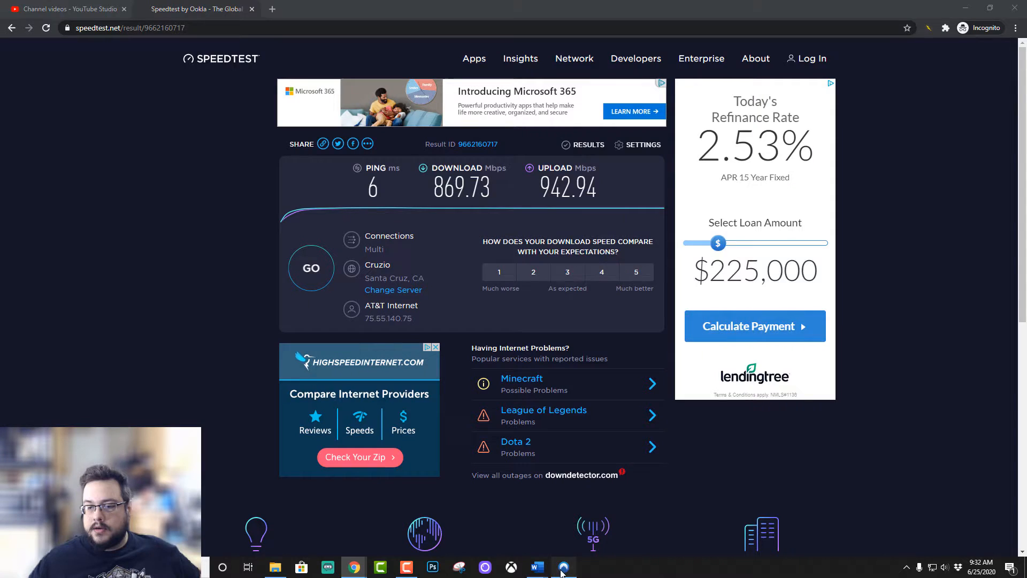
left_click(562, 567)
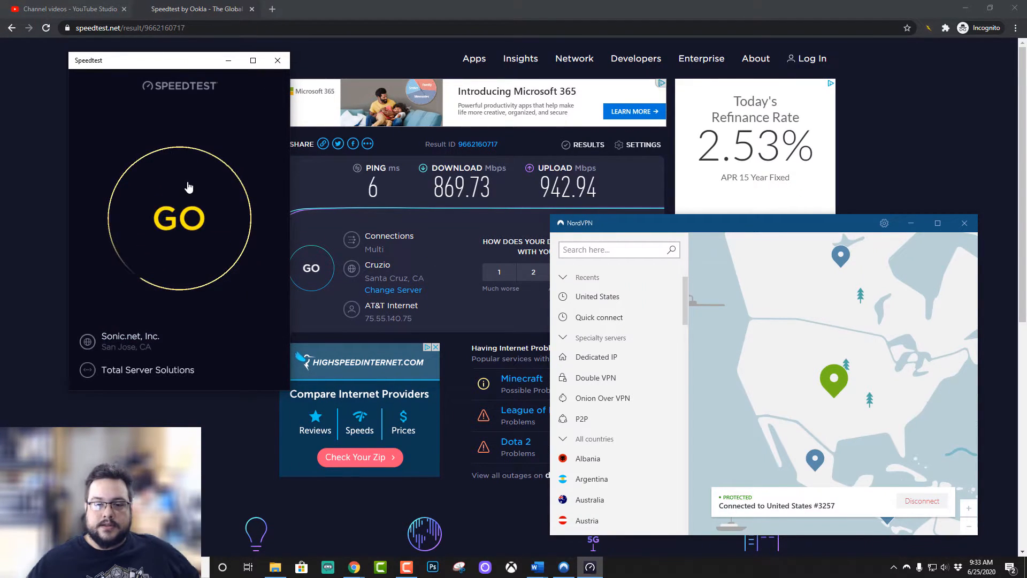
Run the desktop speed test over the US VPN: ping 7, download 324.93, upload 407.33 Mbps.
left_click(179, 218)
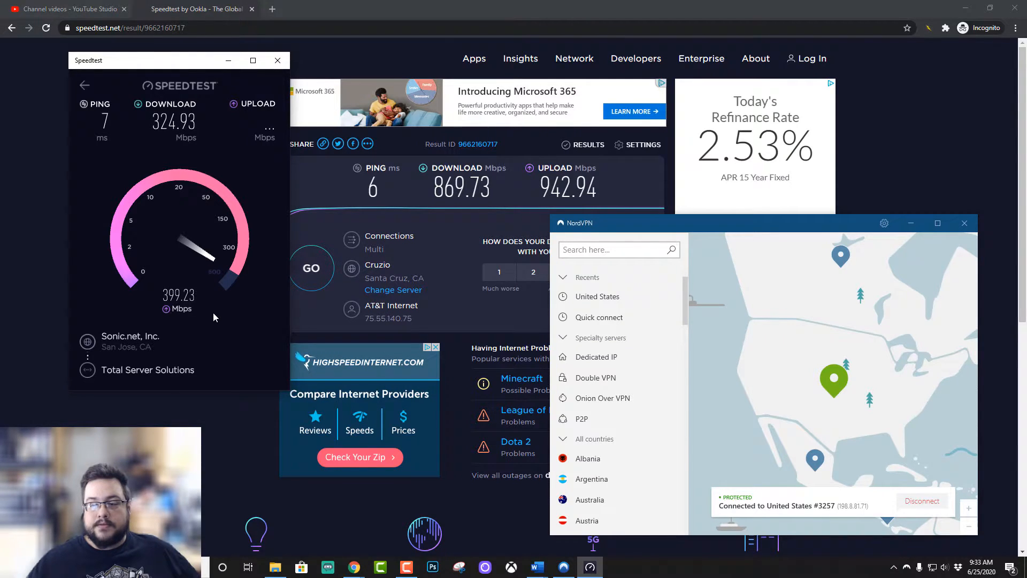
mouse_move(301, 131)
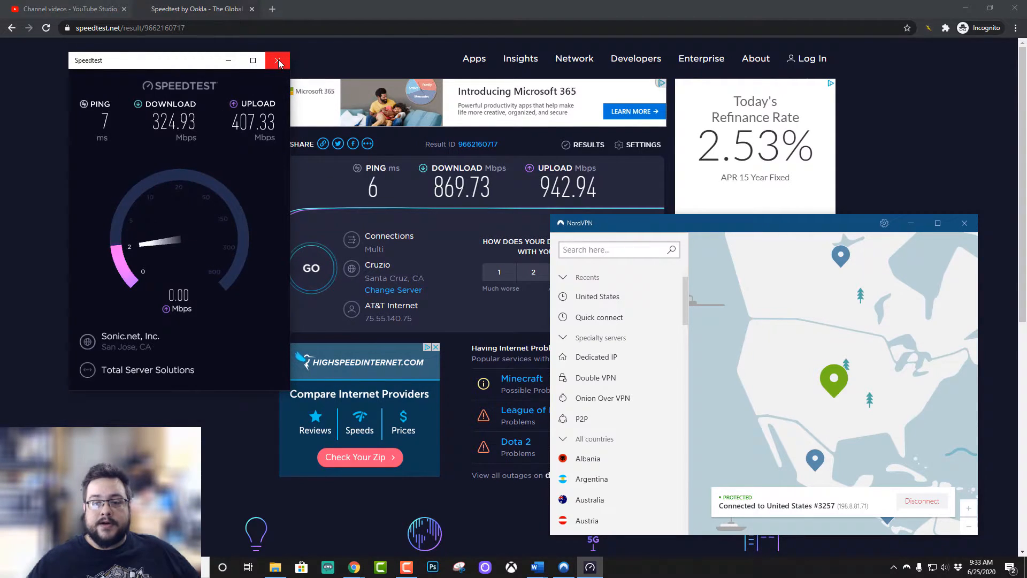
Close the desktop app, run web speed tests over the VPN, and start a second run.
left_click(277, 60)
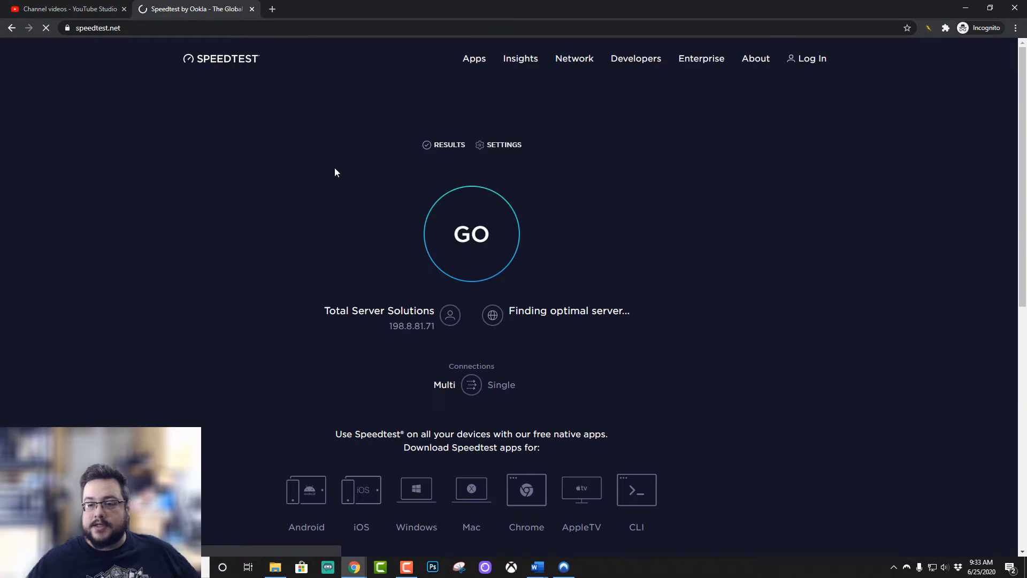
left_click(471, 234)
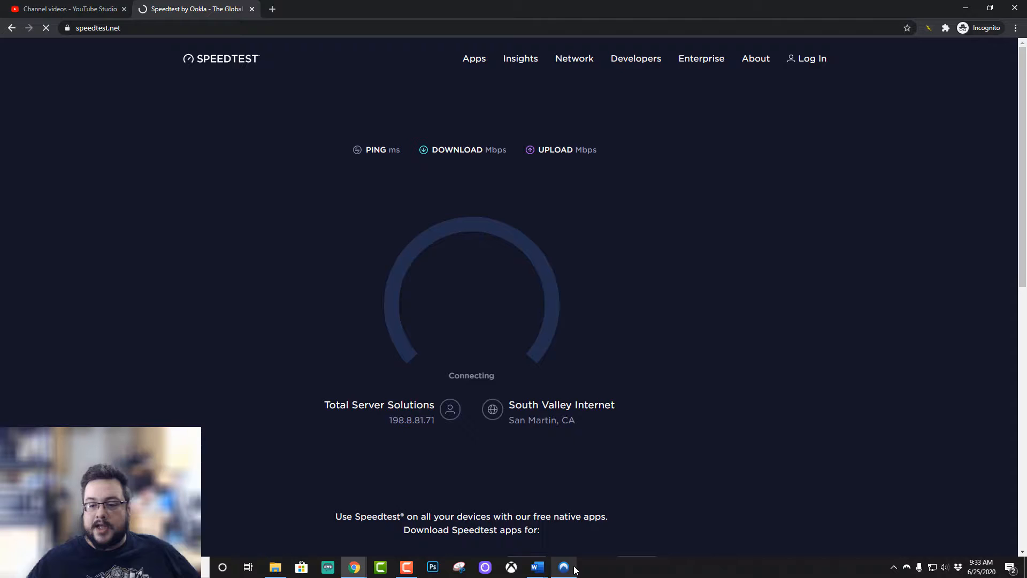
left_click(564, 567)
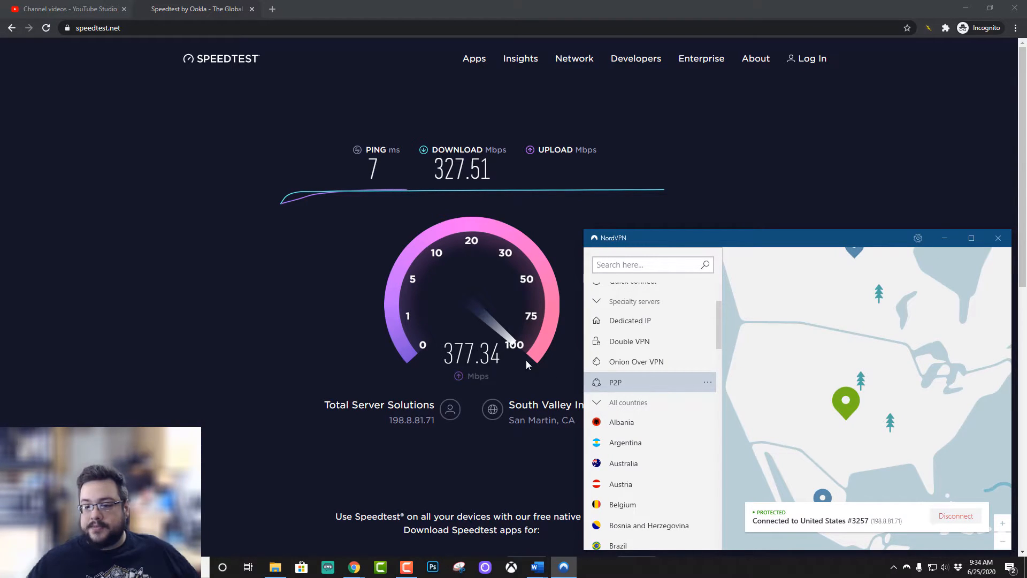
mouse_move(682, 430)
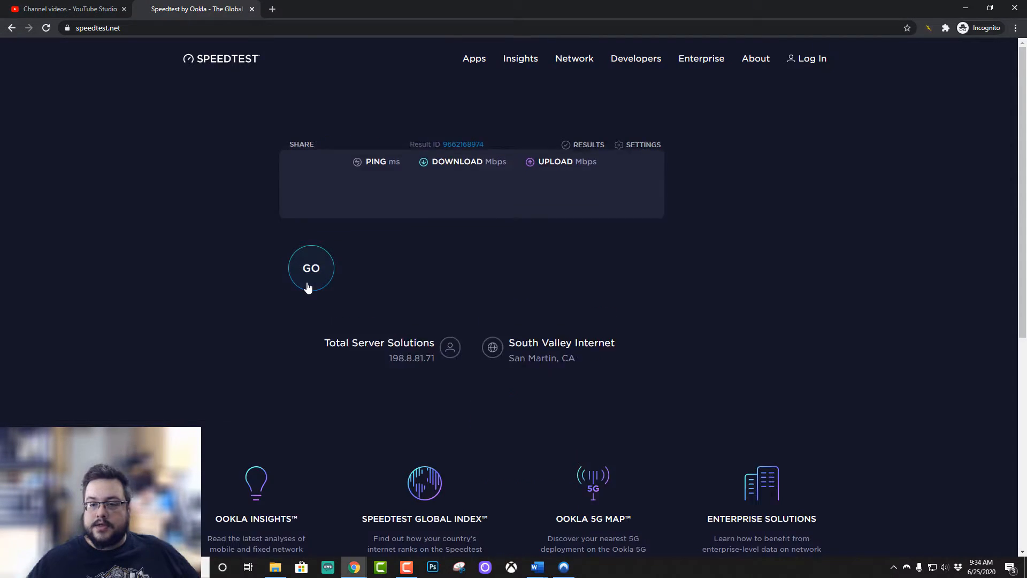
left_click(311, 268)
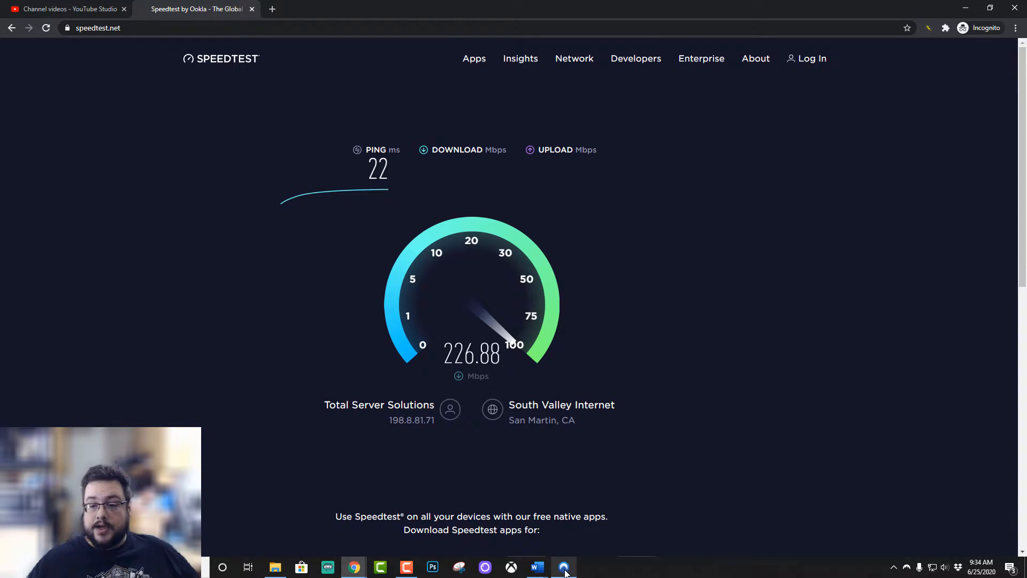
Disconnect from the United States server and connect via Double VPN, United States–Canada.
left_click(563, 567)
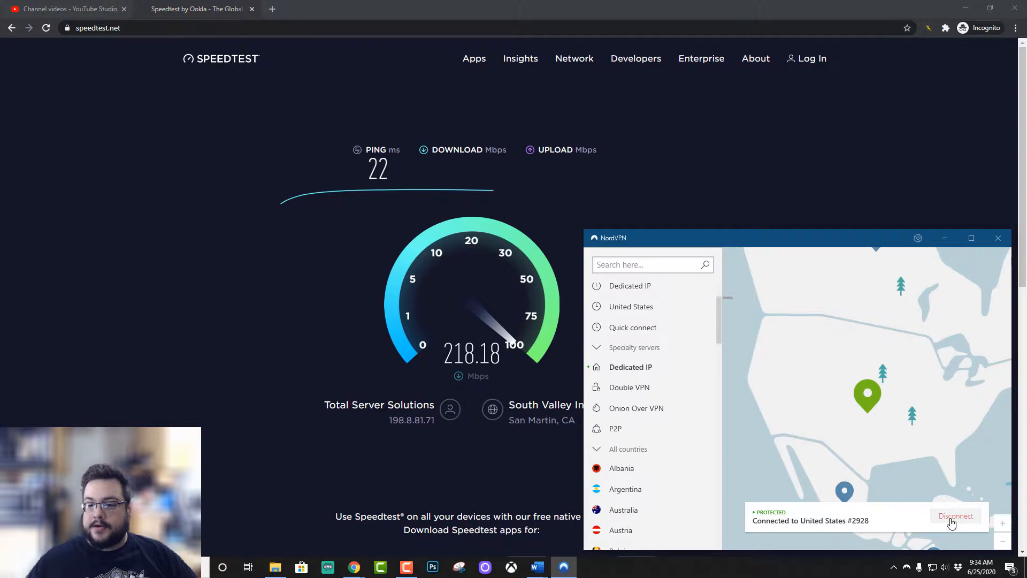
left_click(956, 516)
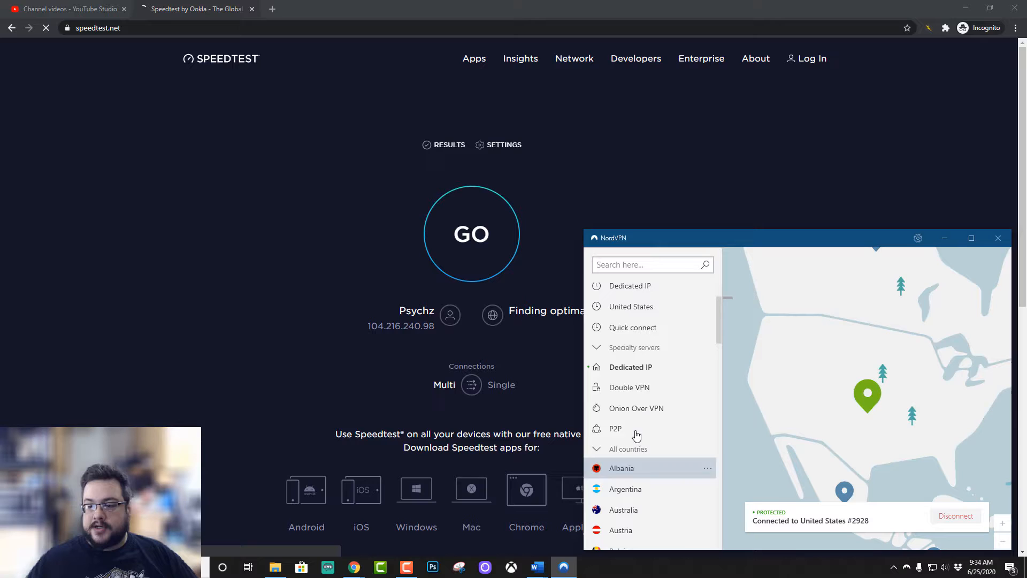
left_click(644, 388)
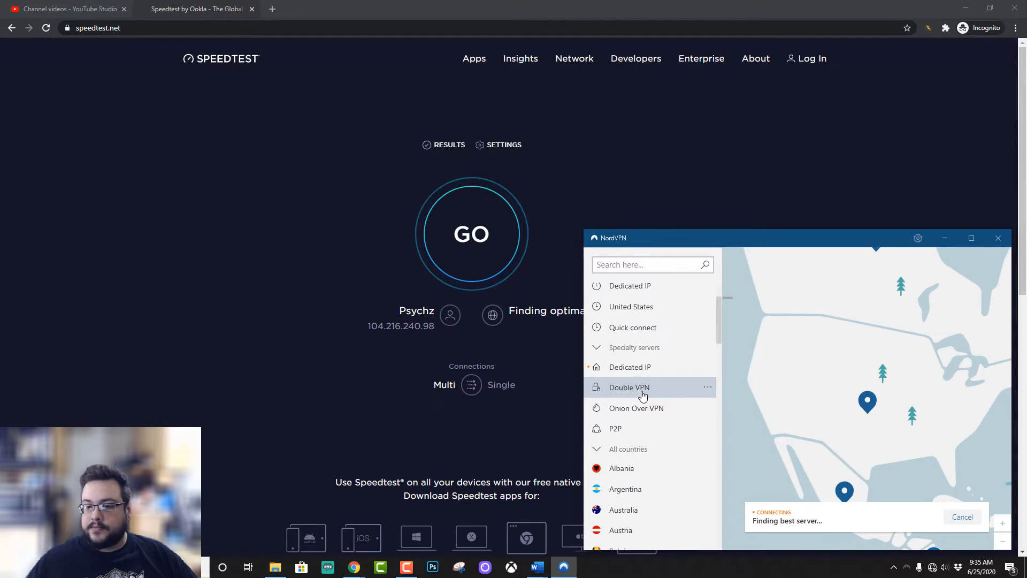
left_click(641, 387)
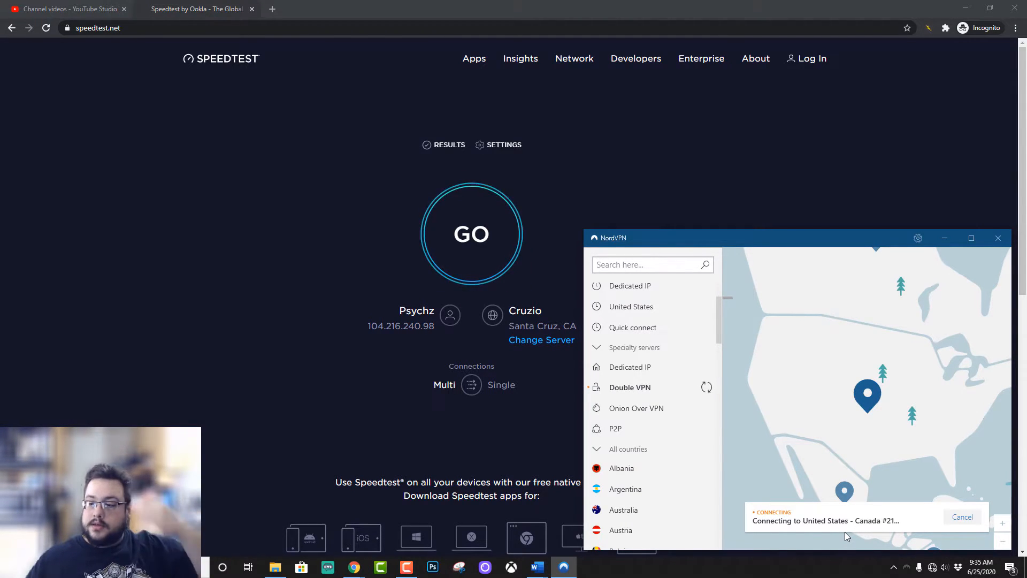
mouse_move(838, 533)
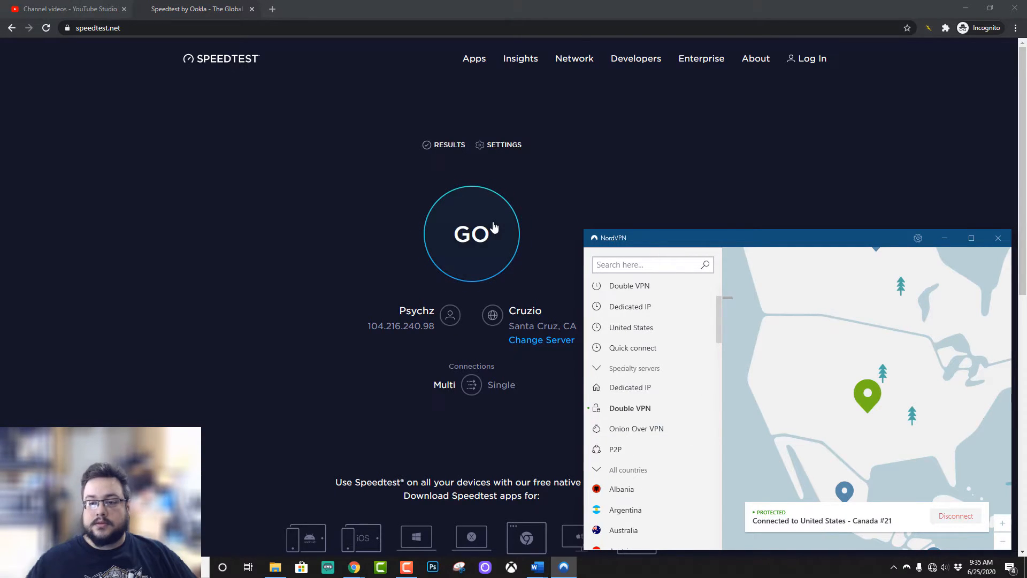
Start the web speed test over the Double VPN connection, retrying with GO.
left_click(471, 233)
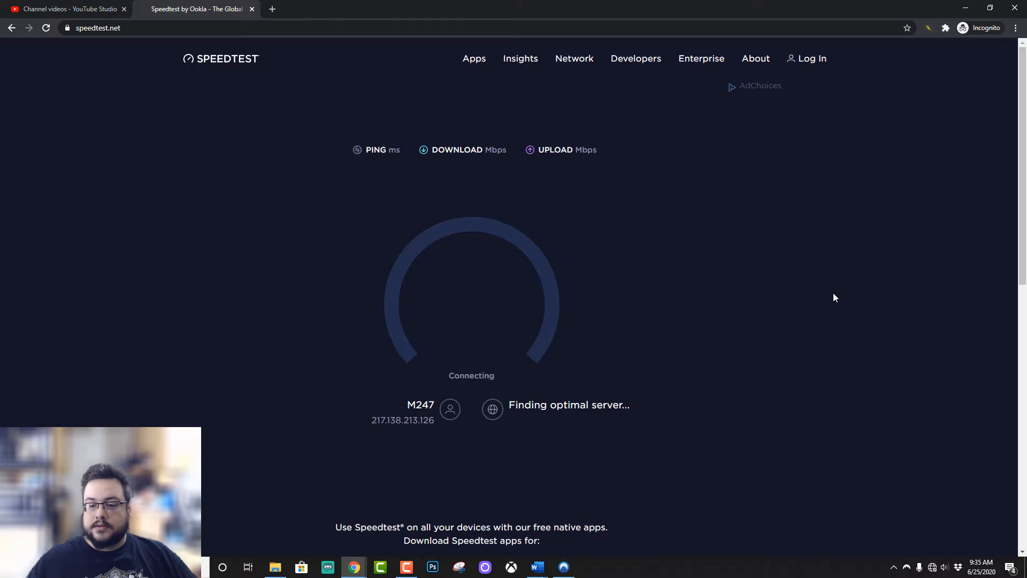
mouse_move(832, 291)
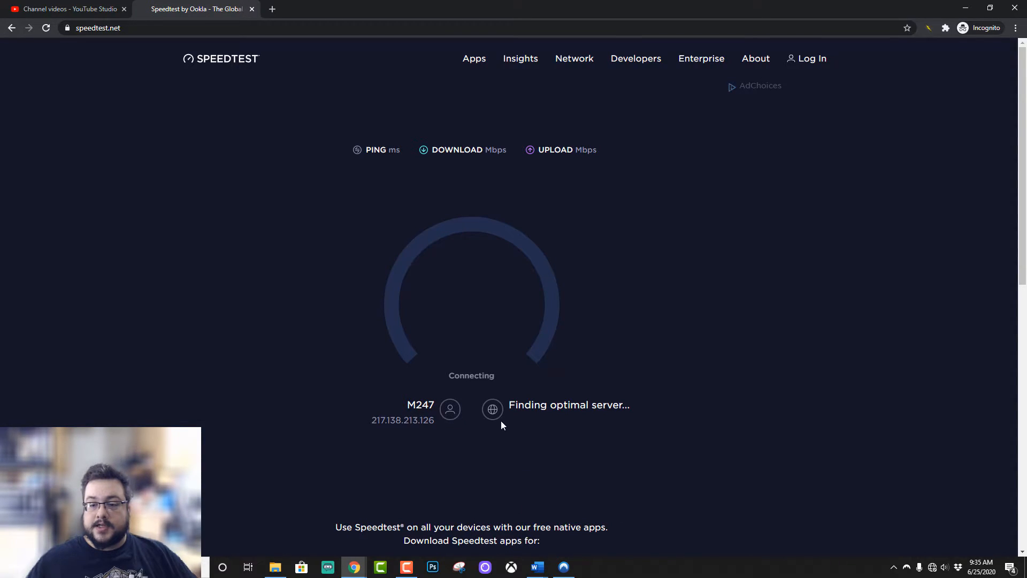
mouse_move(630, 486)
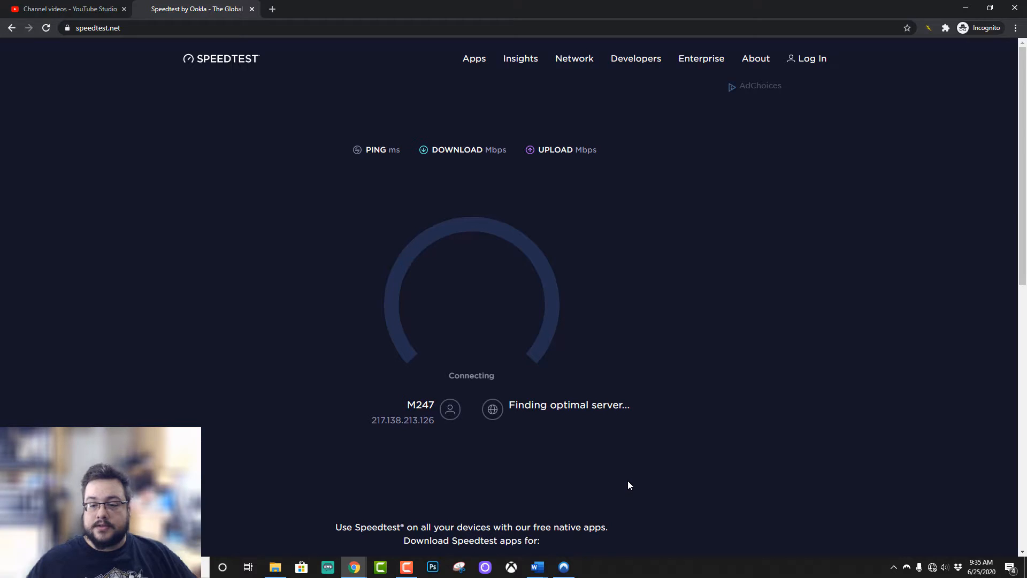
mouse_move(627, 483)
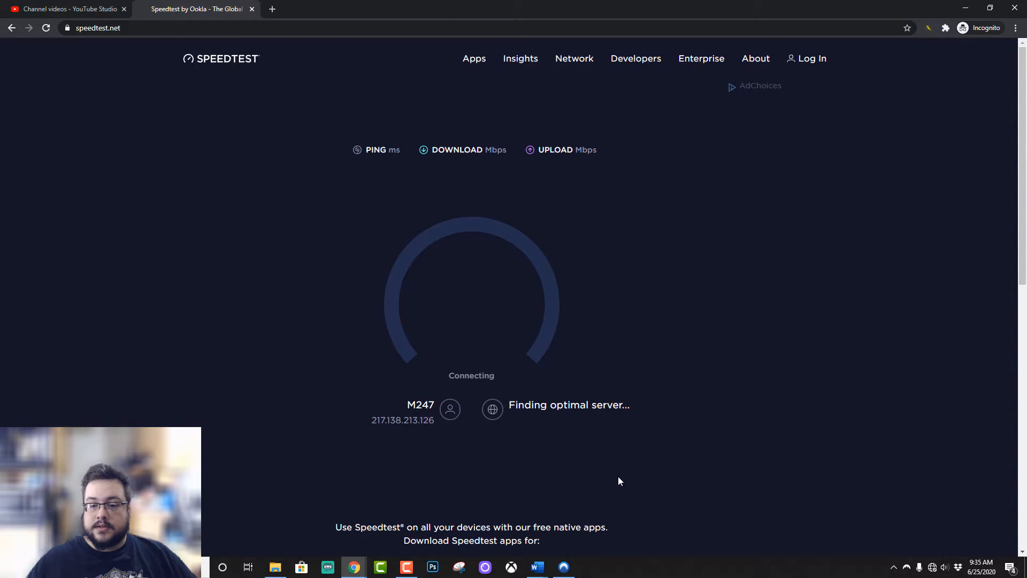
mouse_move(318, 441)
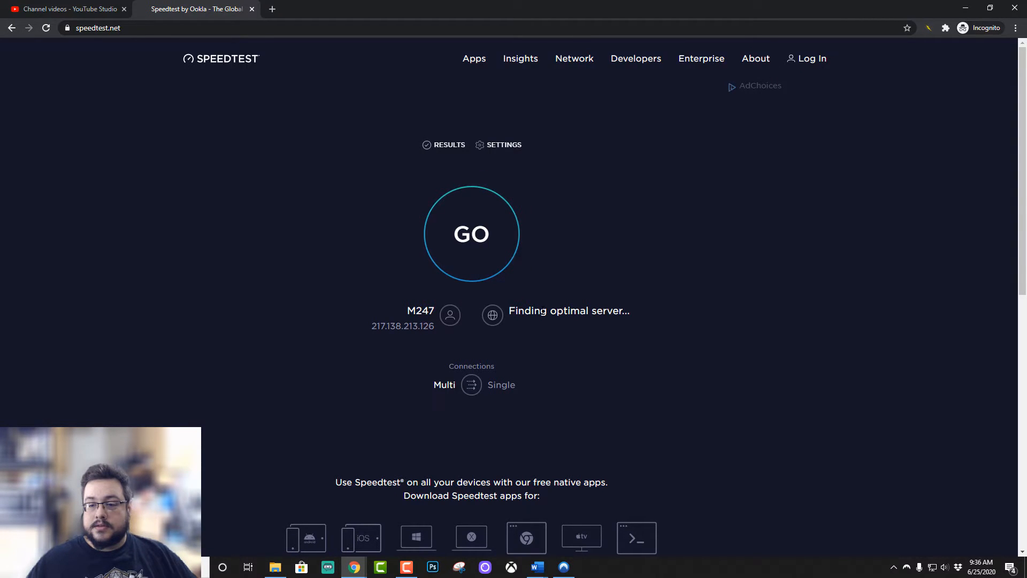
left_click(471, 234)
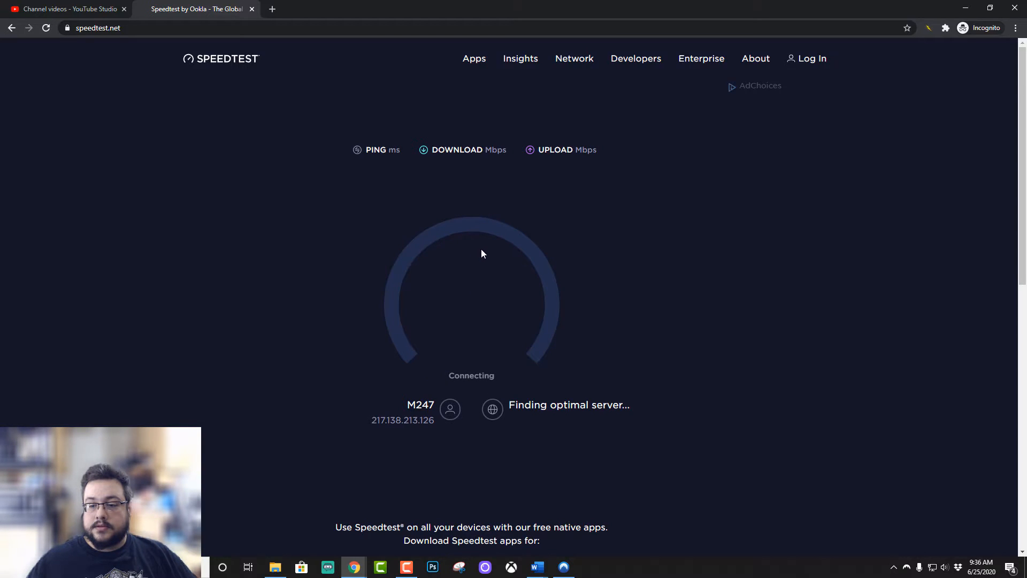
Disconnect from Canada #21 and reconnect via Double VPN to United States - Canada #35.
left_click(563, 566)
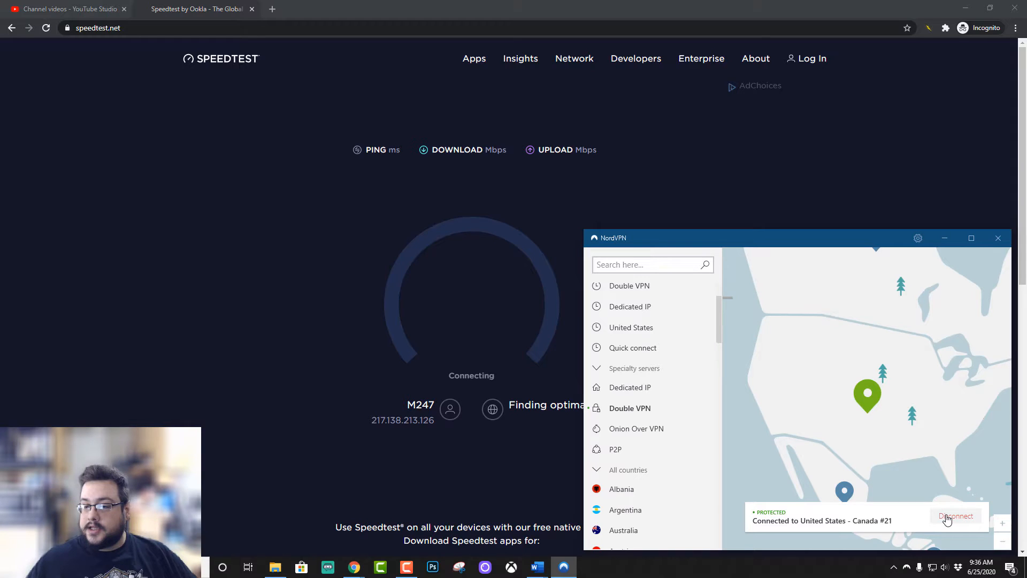
left_click(956, 516)
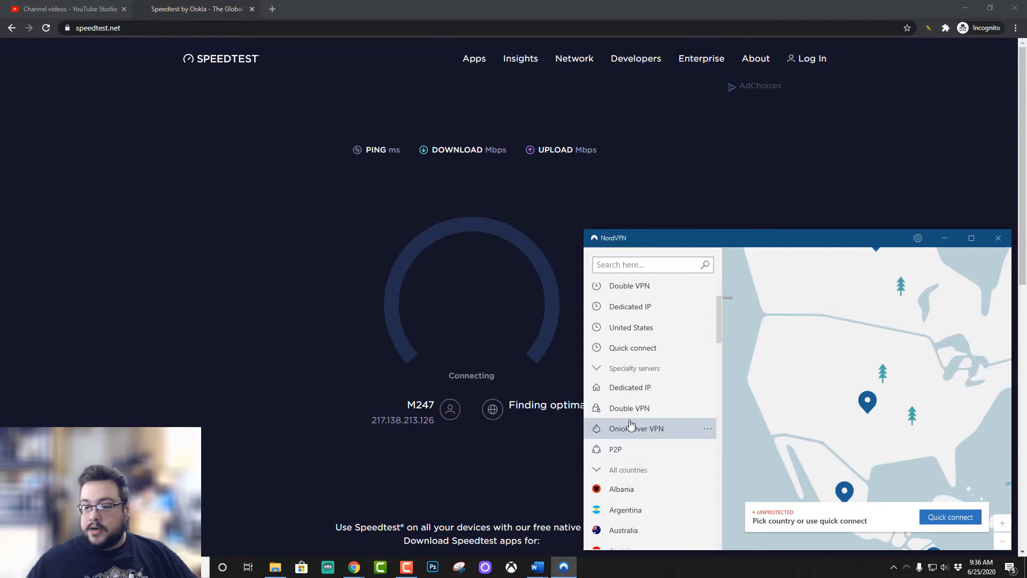
mouse_move(637, 409)
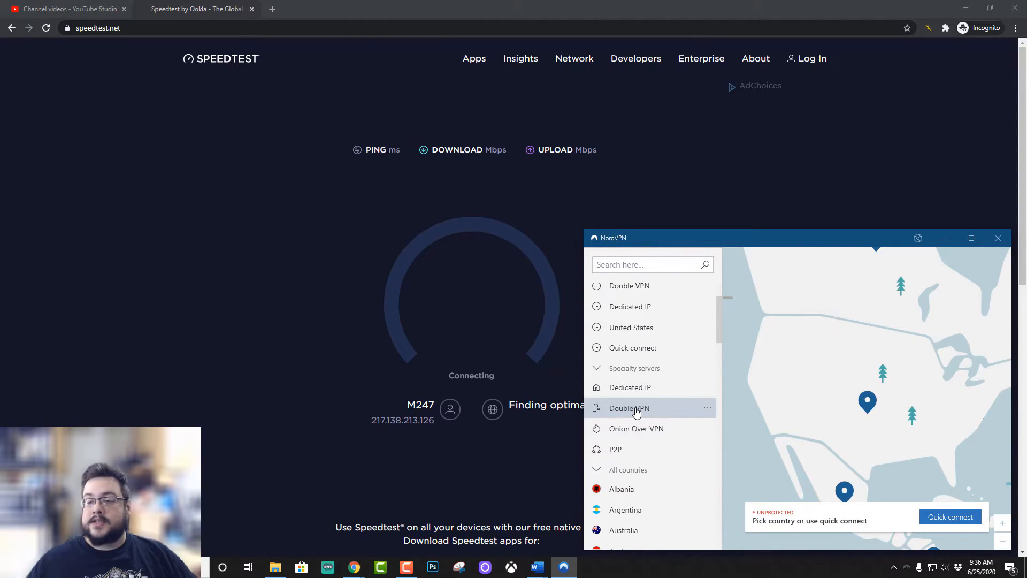
left_click(637, 408)
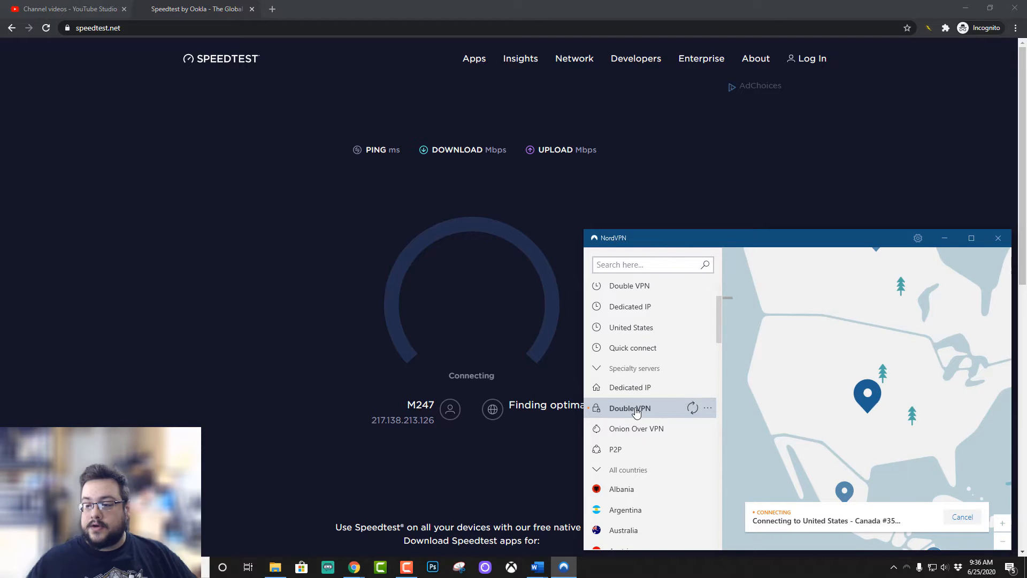
mouse_move(799, 446)
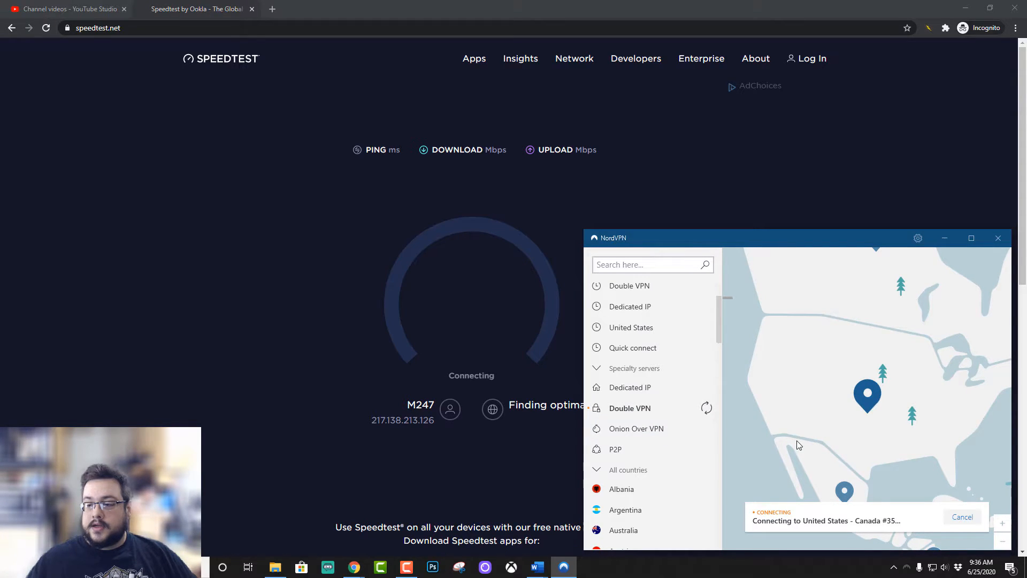
mouse_move(315, 243)
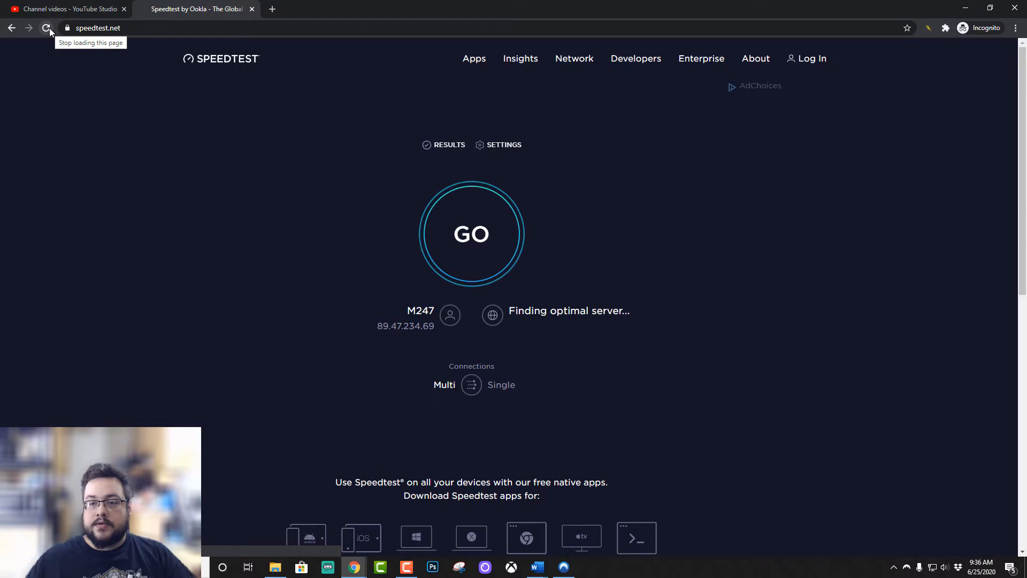
mouse_move(495, 293)
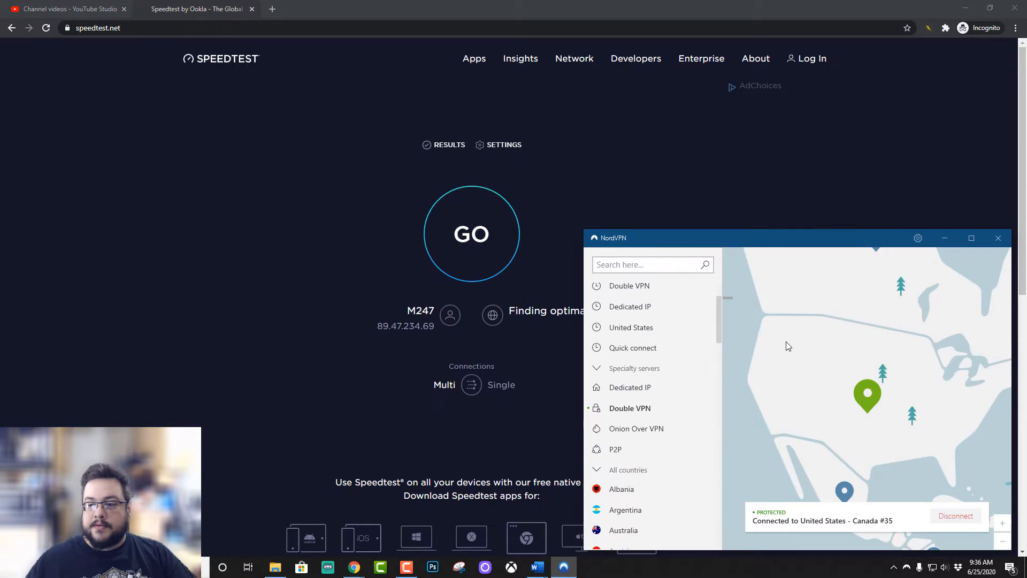
Connect to an Onion Over VPN server from the Specialty servers list.
left_click(636, 429)
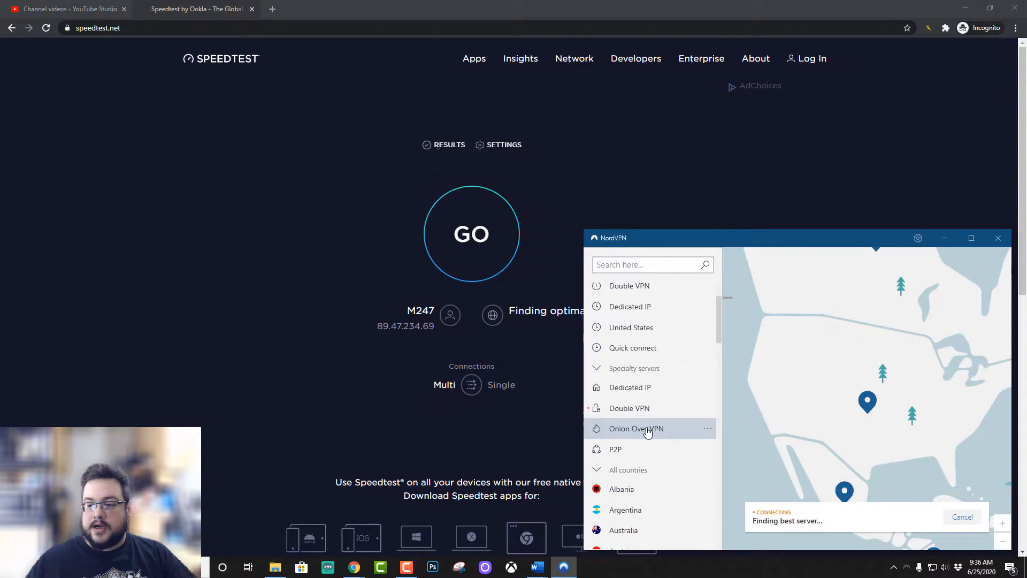
left_click(637, 428)
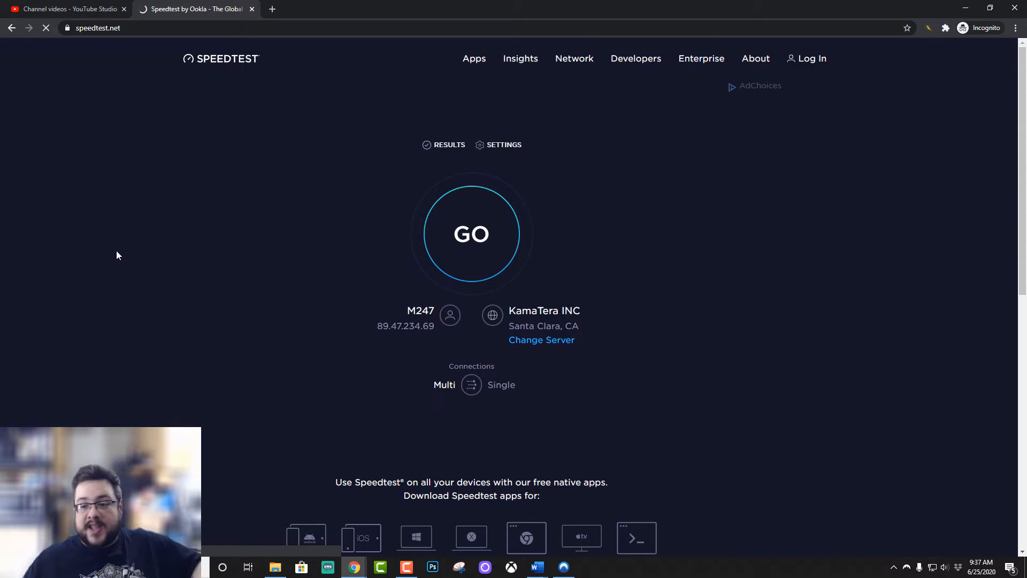
mouse_move(682, 448)
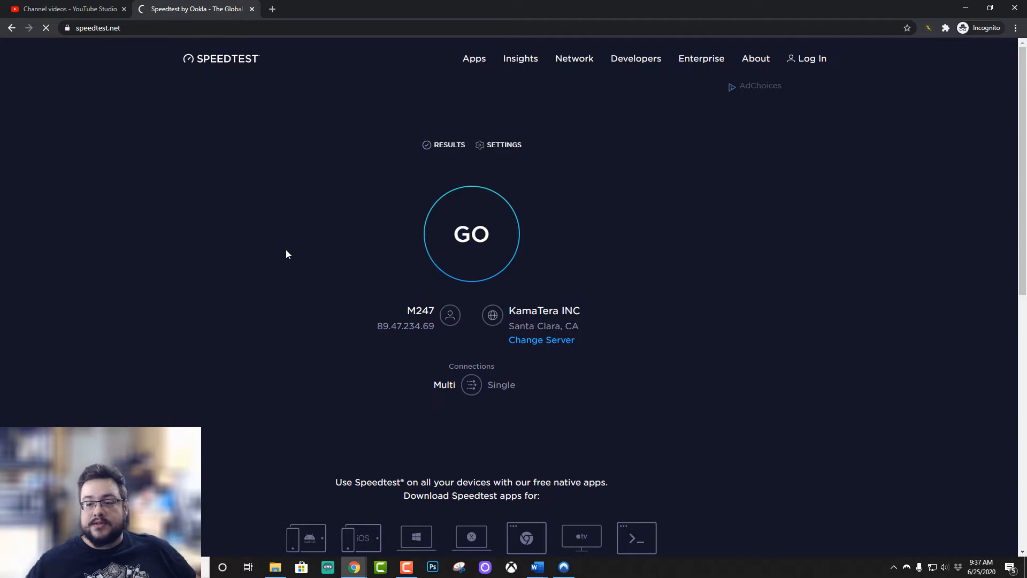
mouse_move(277, 259)
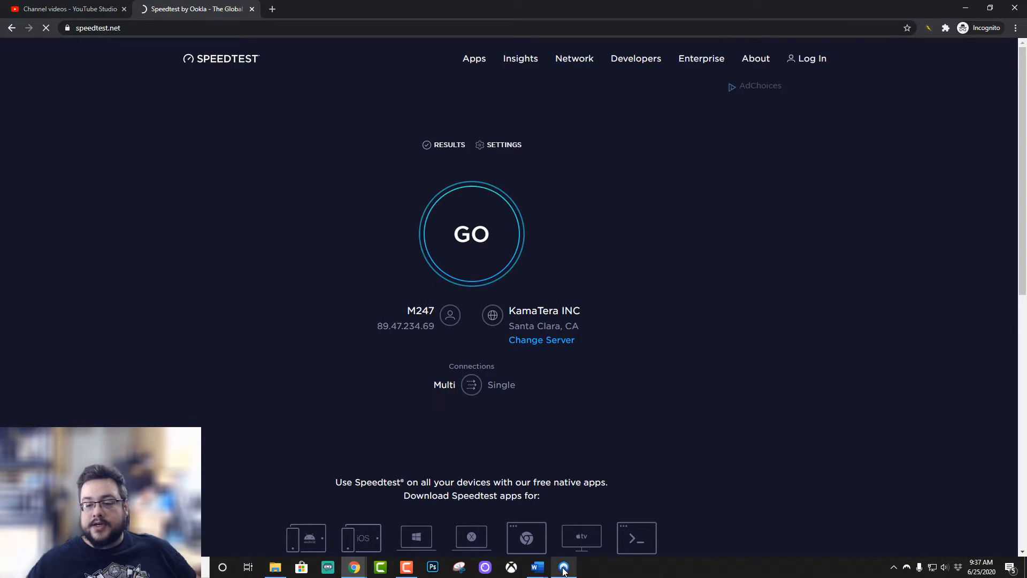
Switch NordVPN to a P2P United States server and reload the timed-out Speedtest page.
left_click(562, 567)
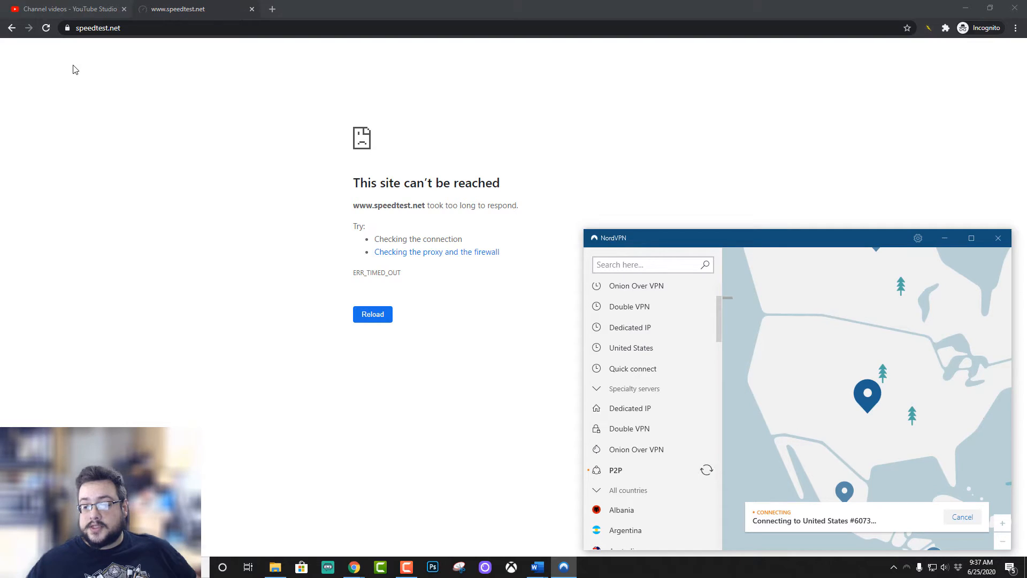
mouse_move(47, 28)
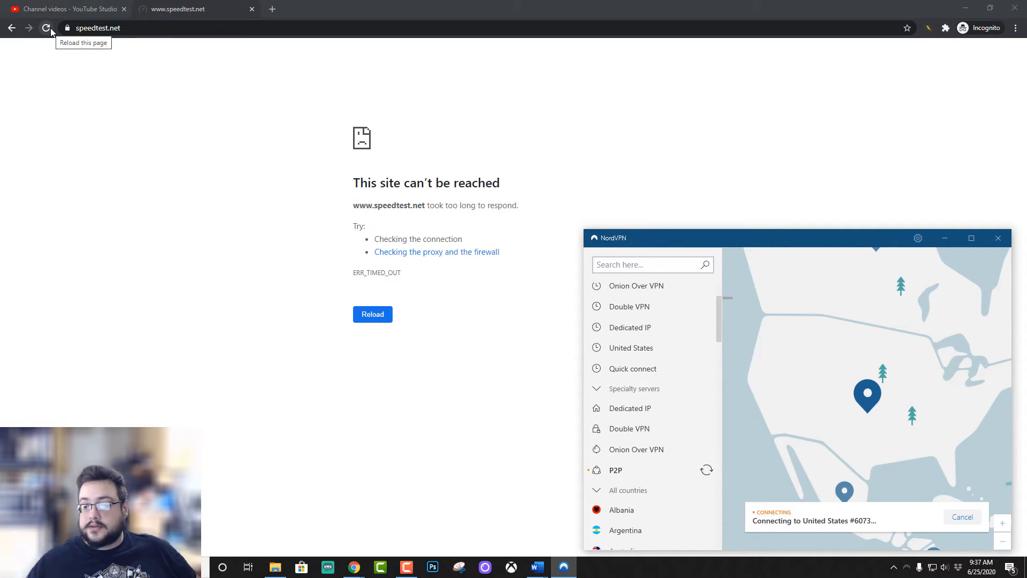
left_click(47, 28)
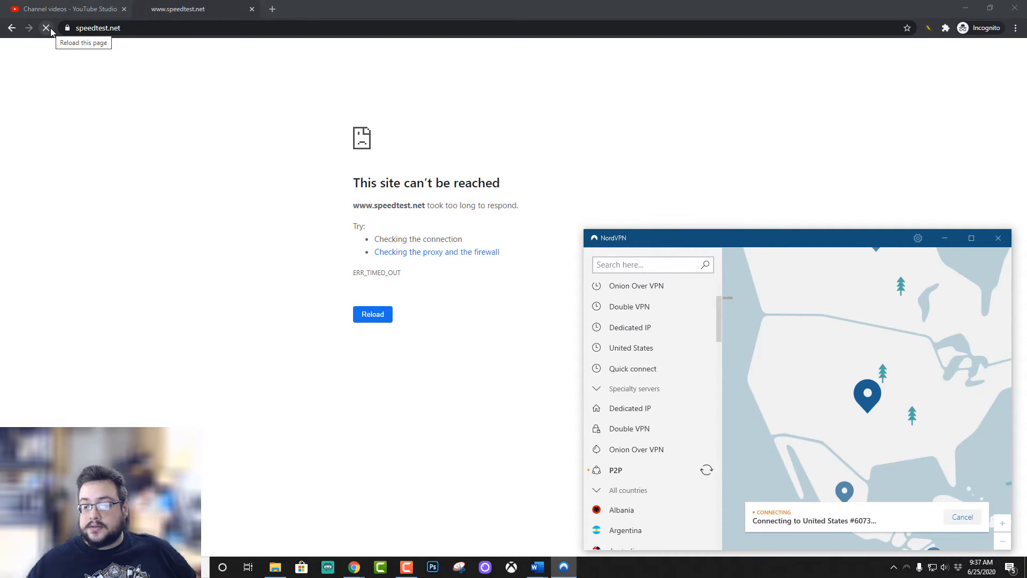
left_click(46, 27)
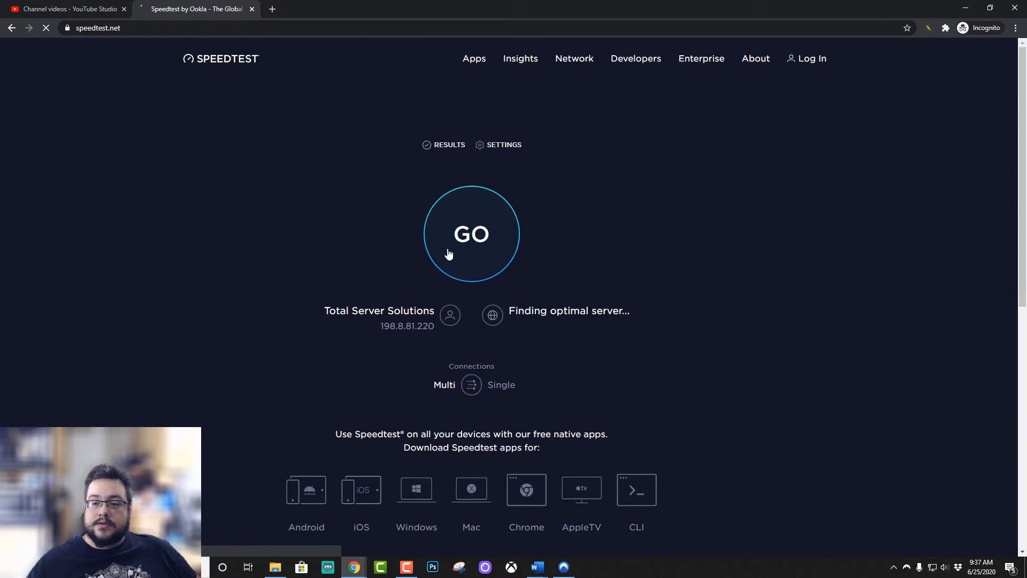
Speed test the P2P connection: 7 ms ping, 258.14 download, 255.94 upload.
left_click(471, 234)
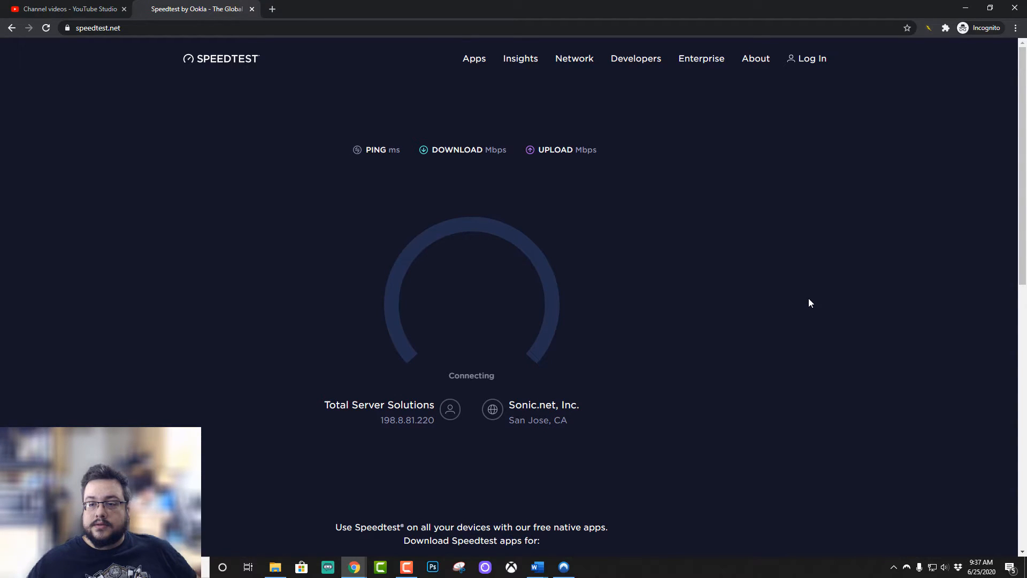
mouse_move(806, 304)
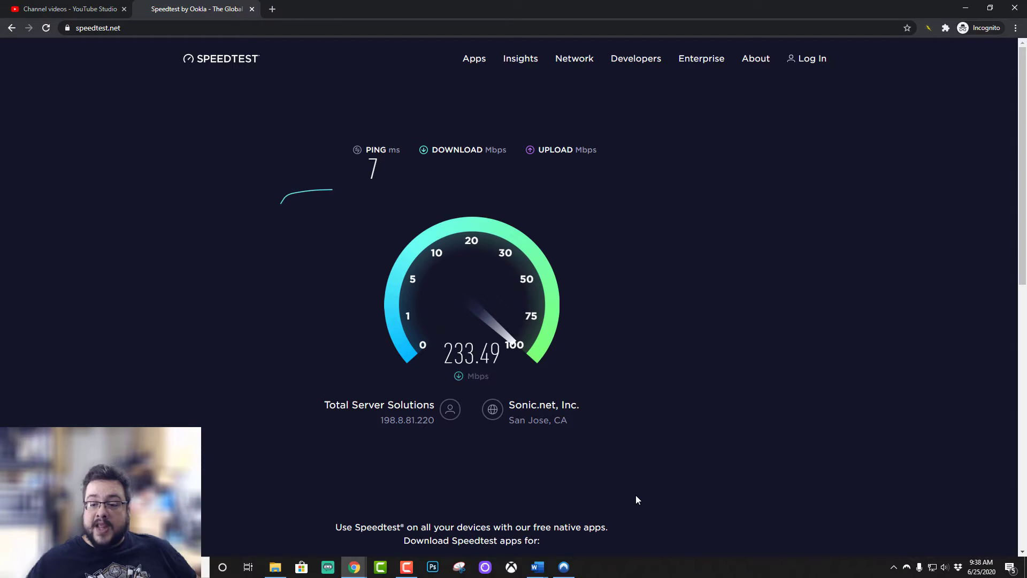
left_click(563, 566)
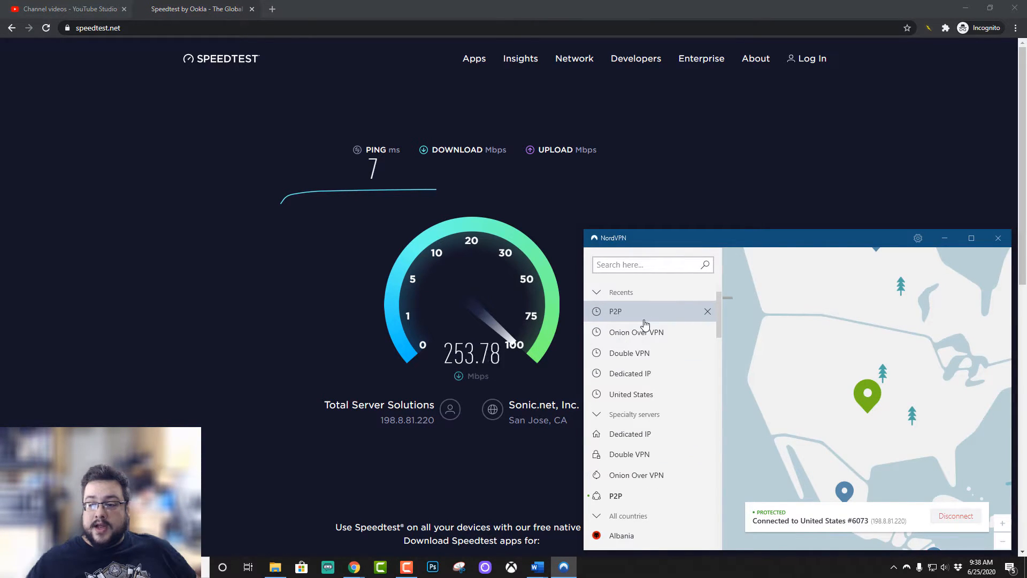
mouse_move(842, 409)
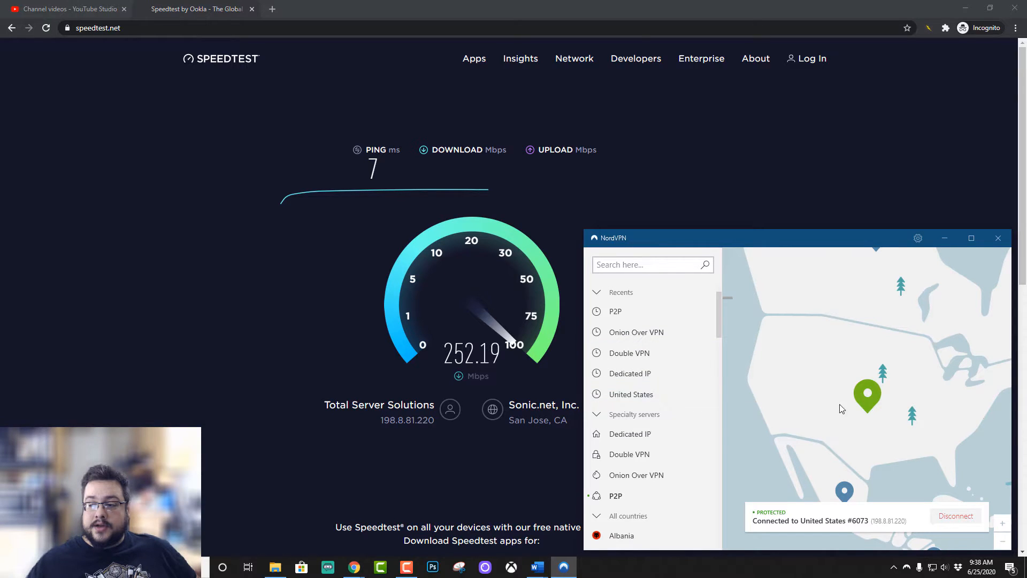
mouse_move(867, 401)
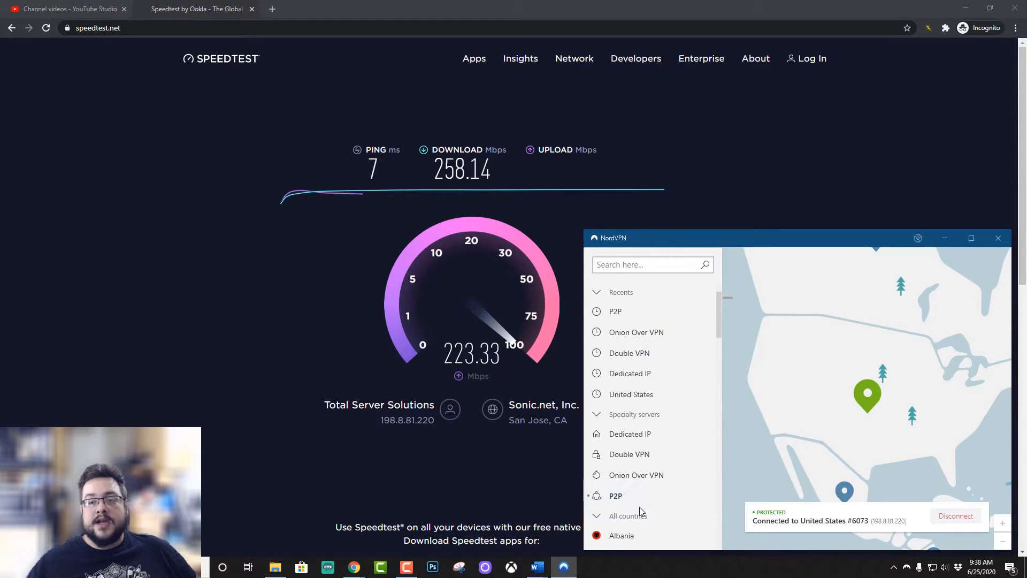
scroll("down", 3)
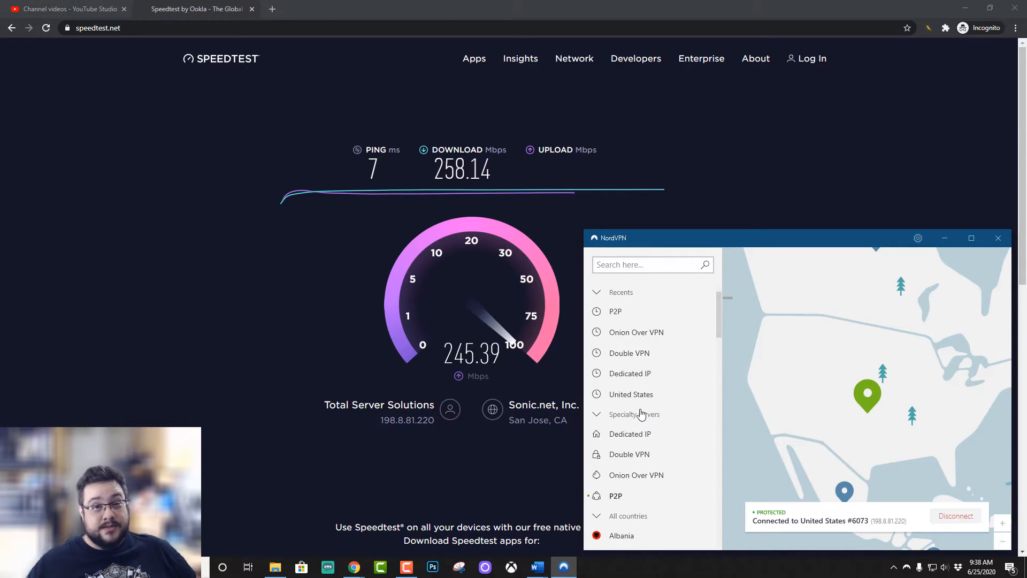
mouse_move(669, 395)
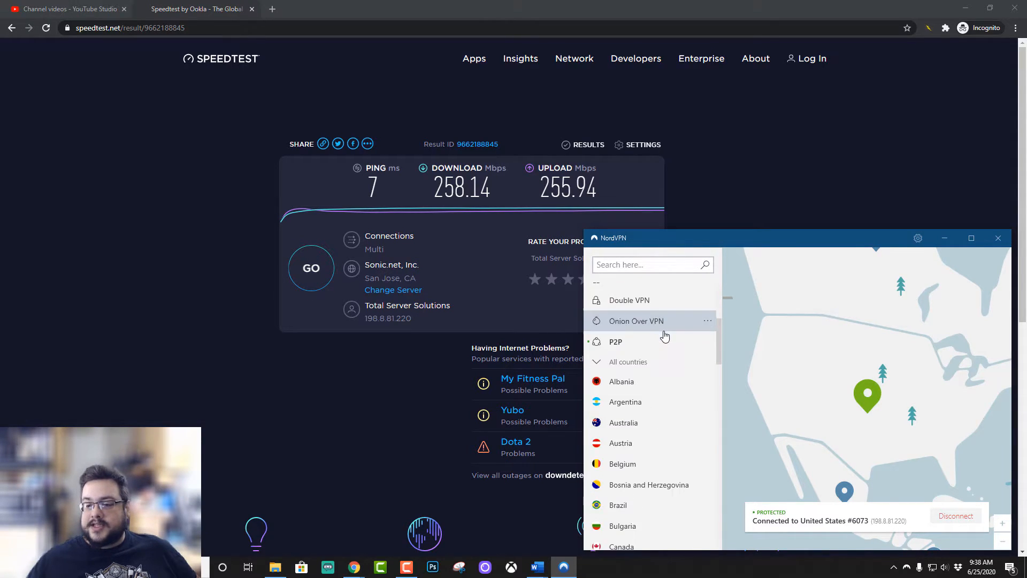
Scroll the All countries list and connect NordVPN to a Mexico server.
scroll("down", 3)
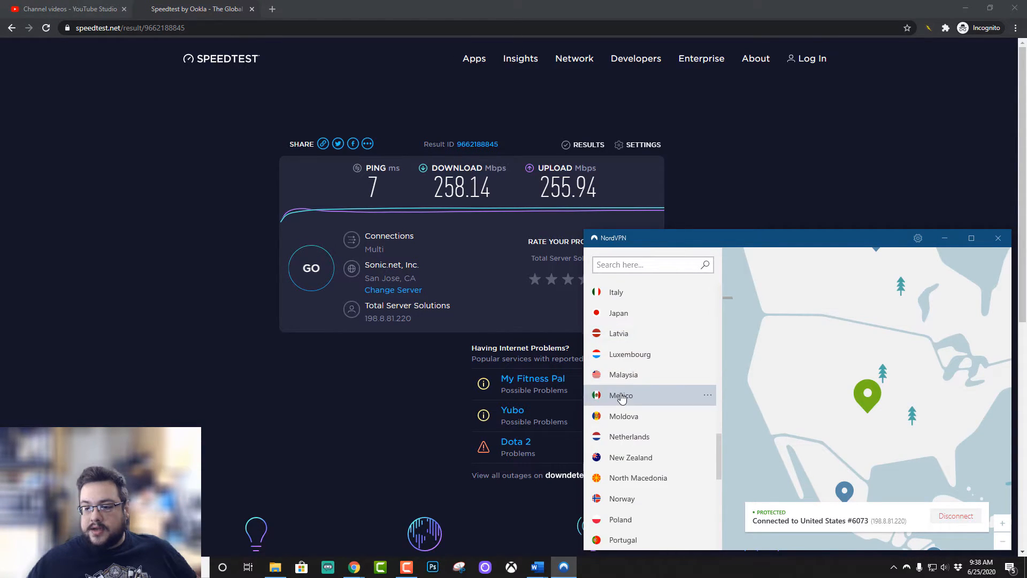
left_click(622, 395)
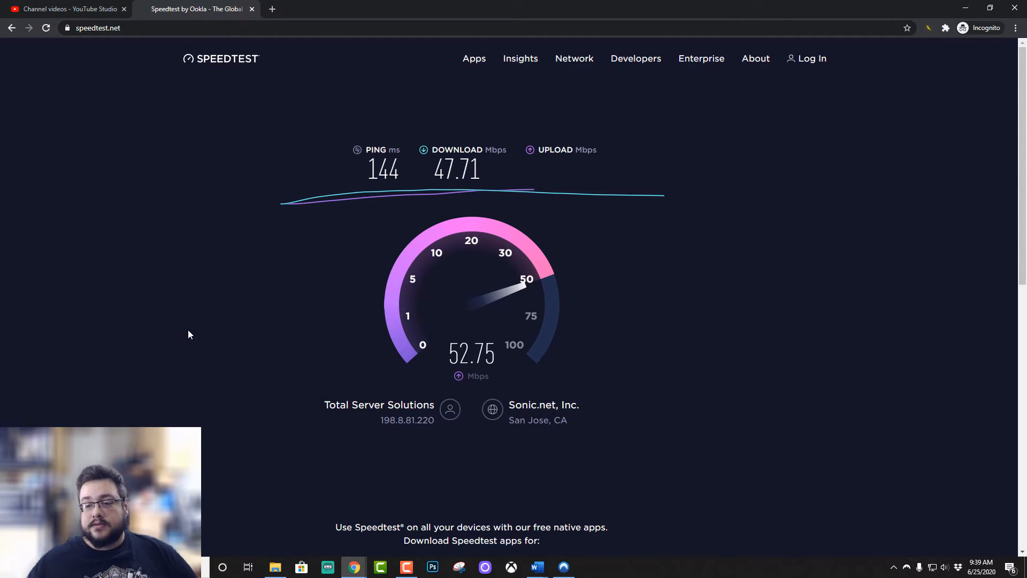
mouse_move(188, 304)
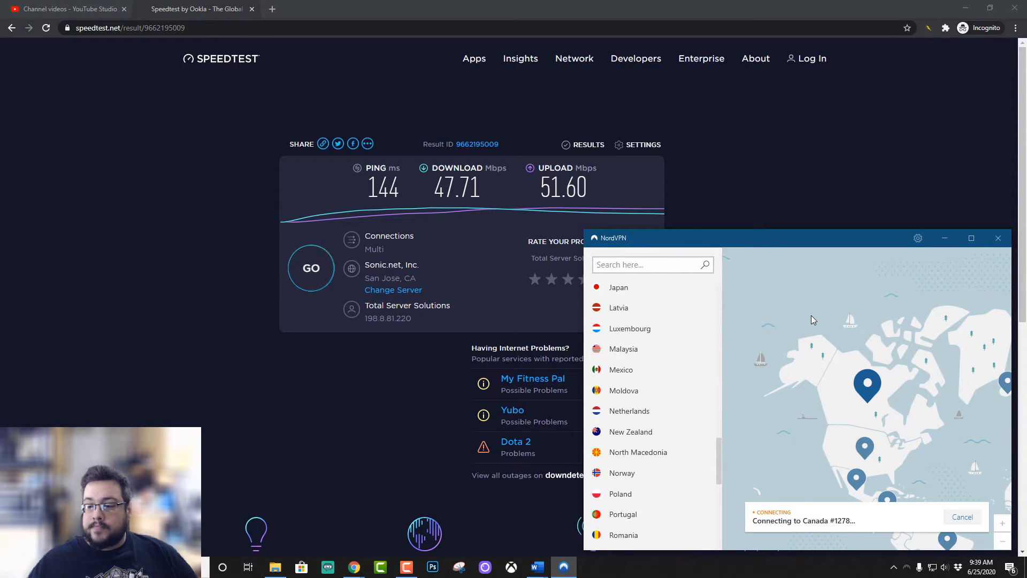
mouse_move(808, 326)
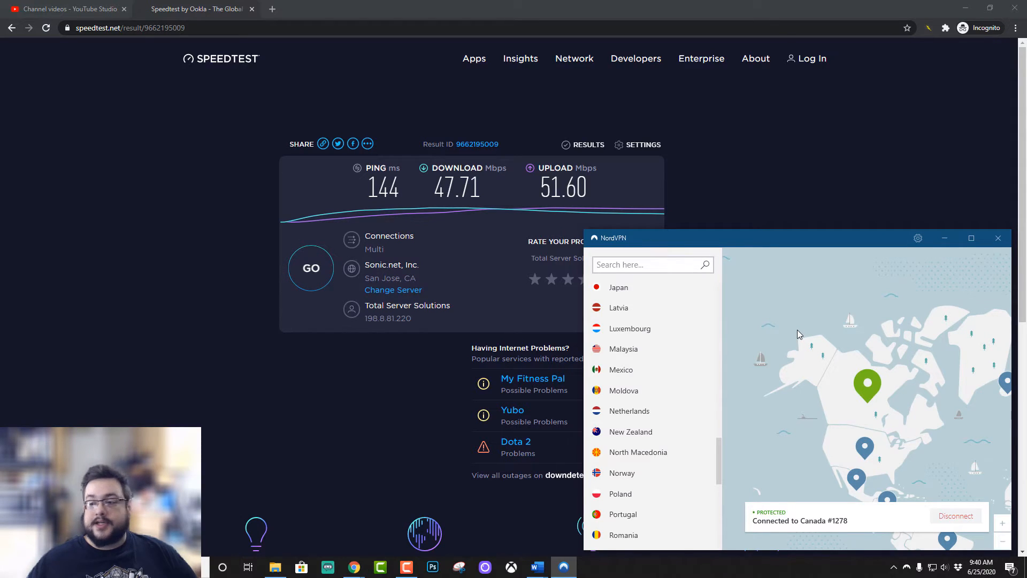
mouse_move(225, 70)
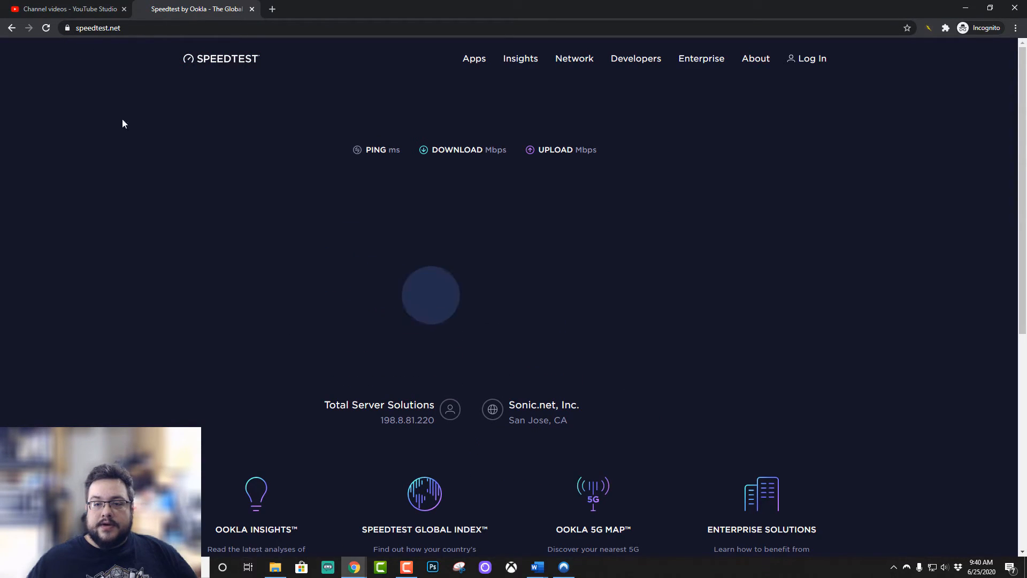
Reload speedtest.net and run a new test over Canada #1278, checking the NordVPN app.
left_click(46, 27)
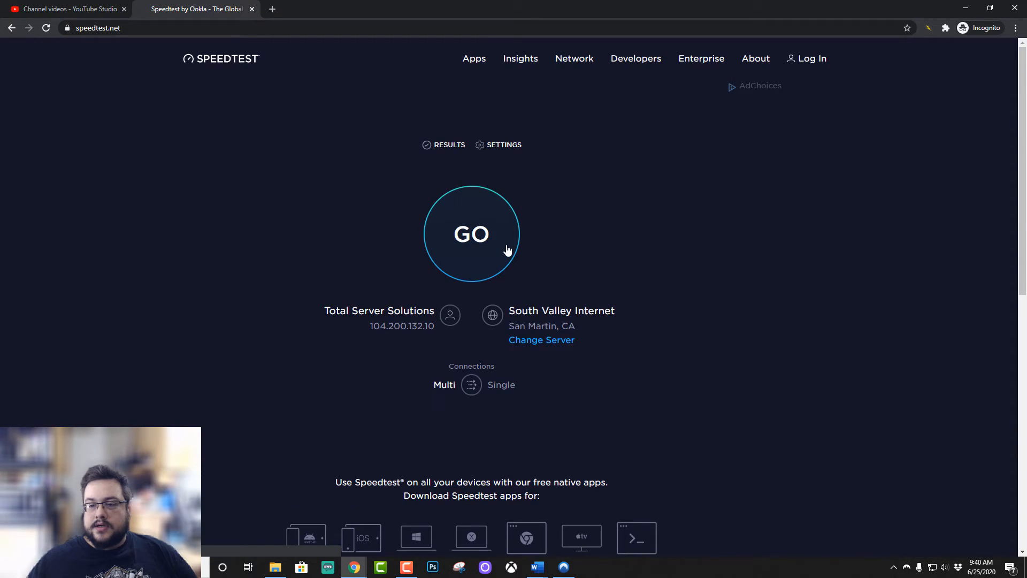
left_click(472, 234)
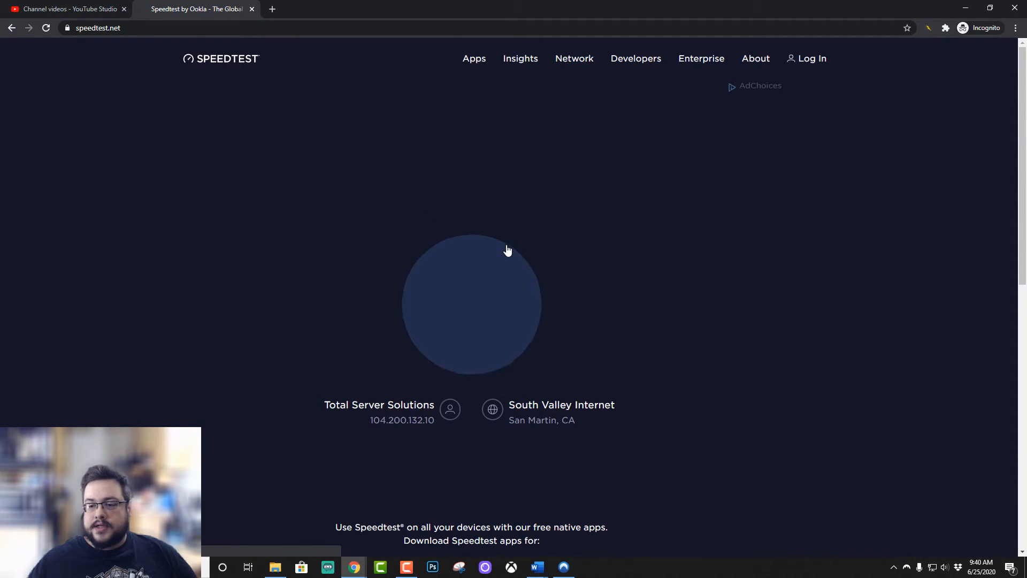
left_click(470, 303)
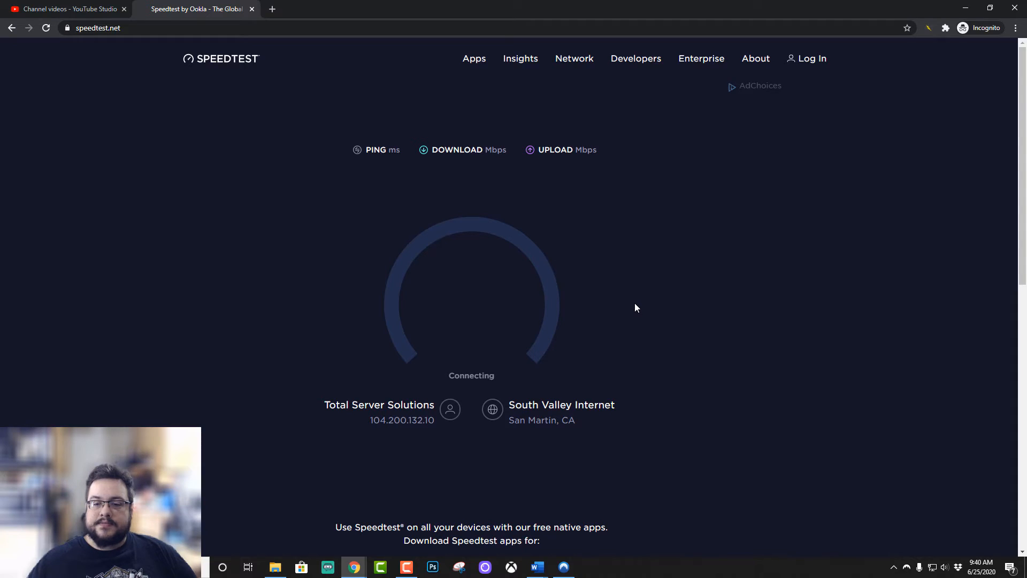
left_click(563, 567)
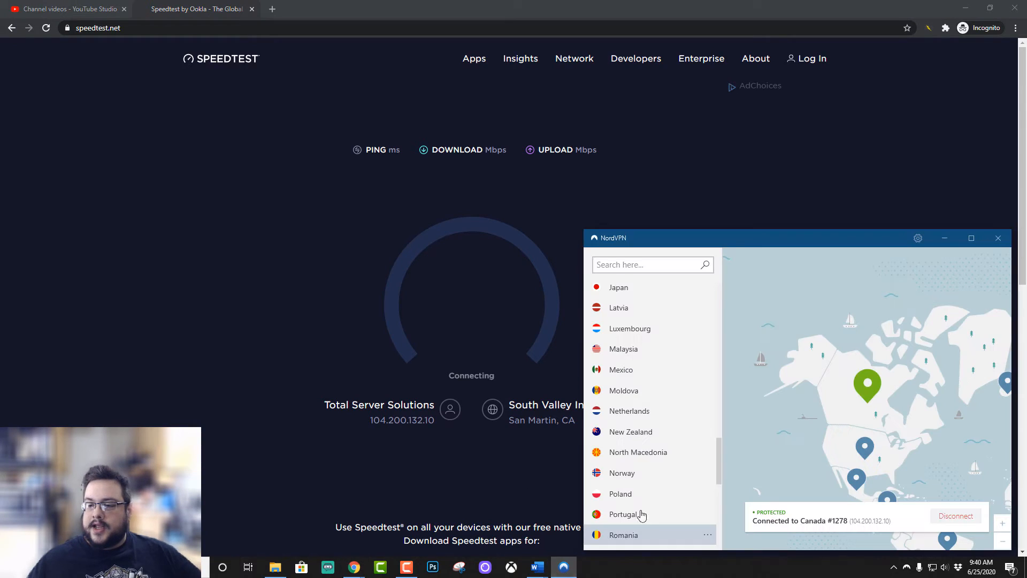
mouse_move(258, 448)
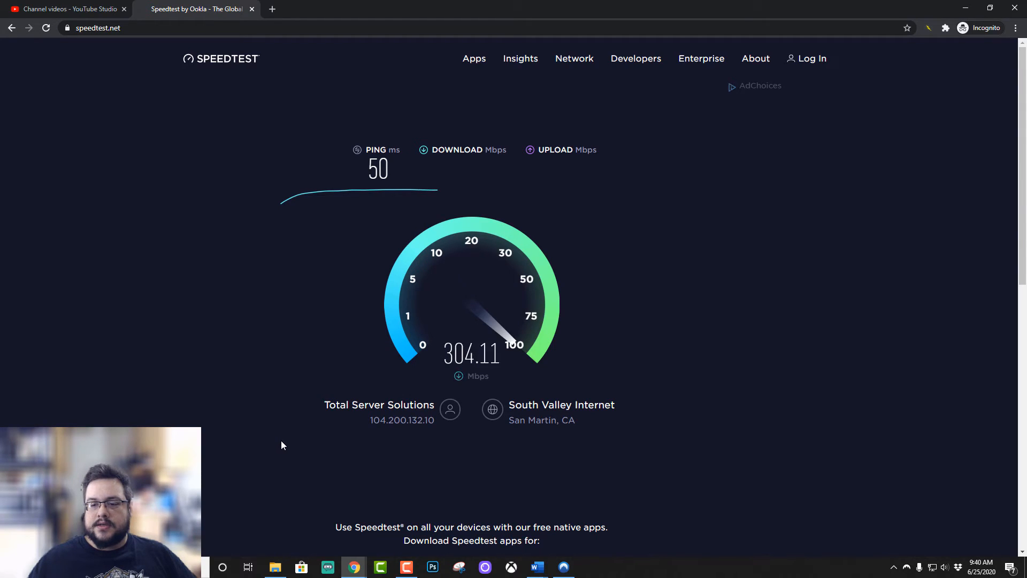
left_click(564, 566)
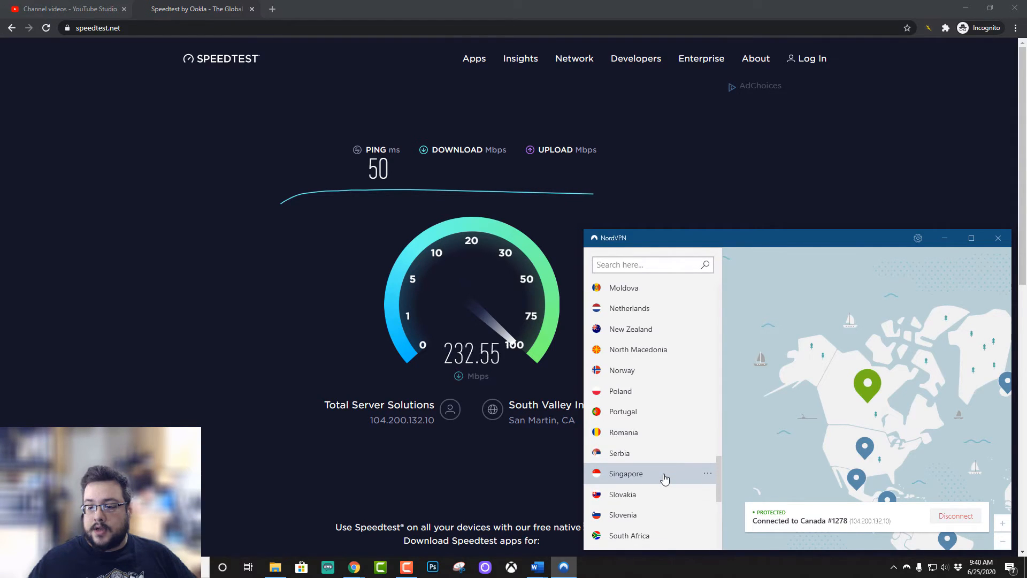
scroll("down", 3)
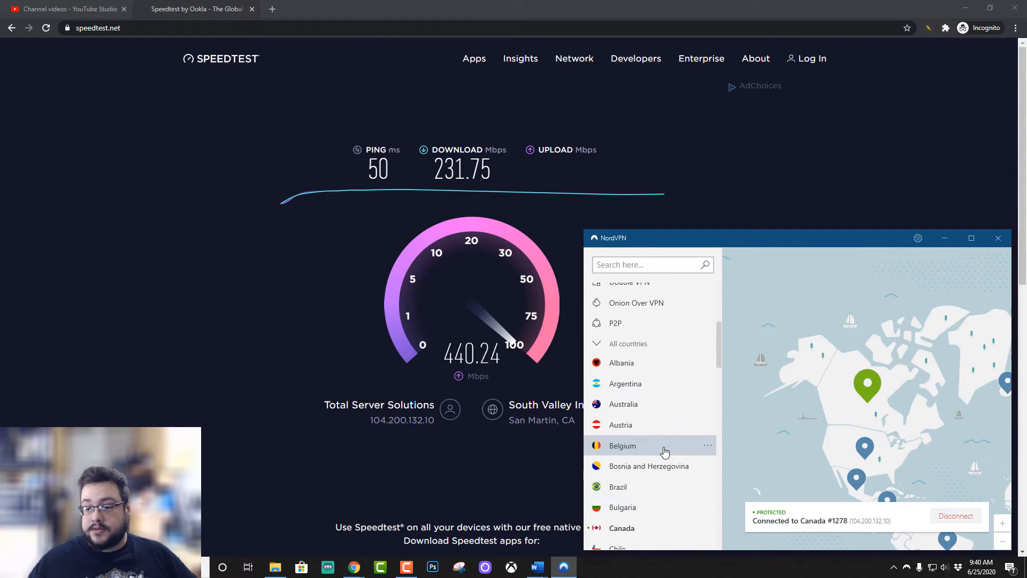
scroll("down", 3)
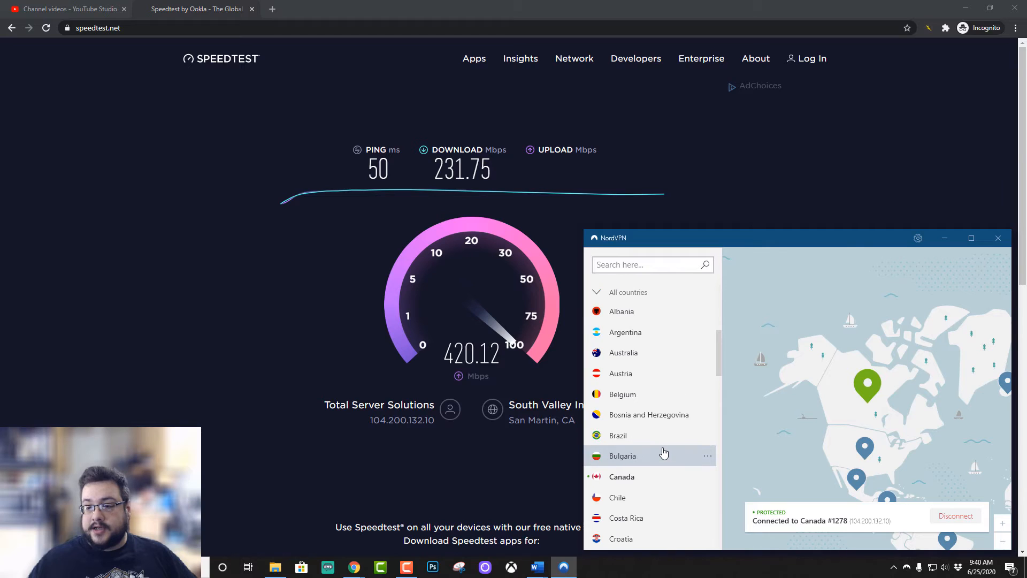
Connect NordVPN to Australia and rerun the speed test (330 ms ping, 299.07 Mbps).
left_click(624, 352)
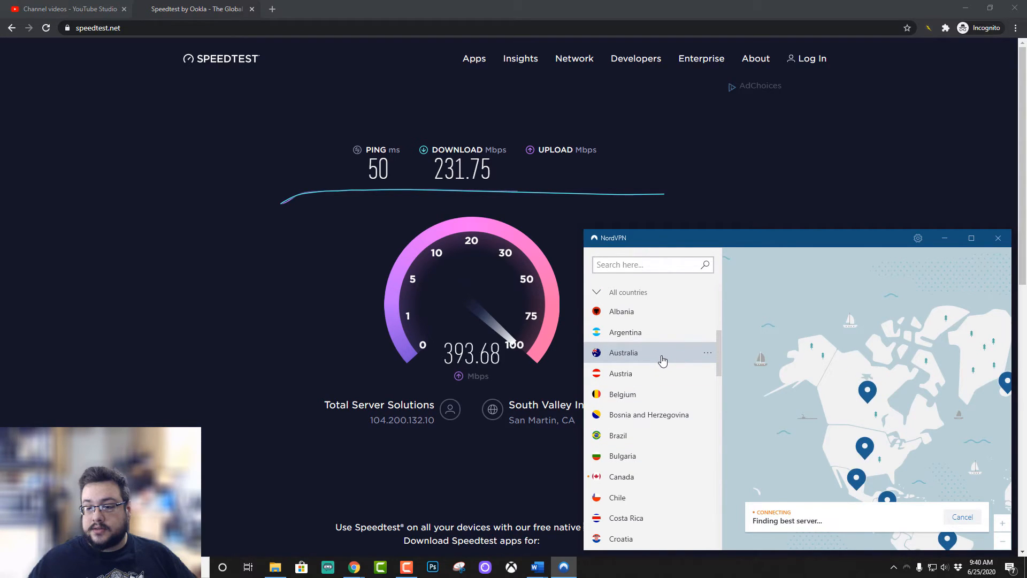
left_click(644, 353)
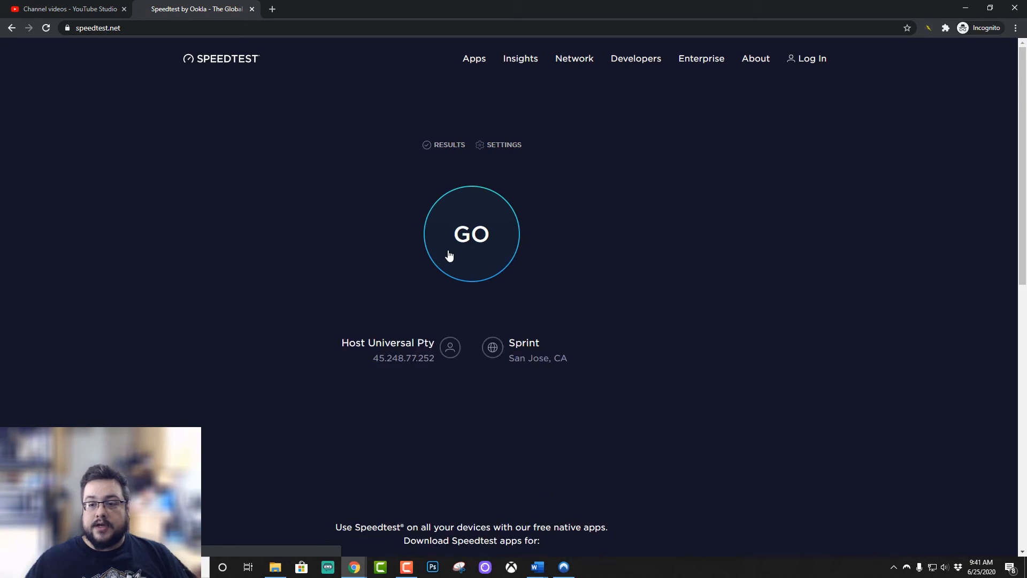
left_click(471, 233)
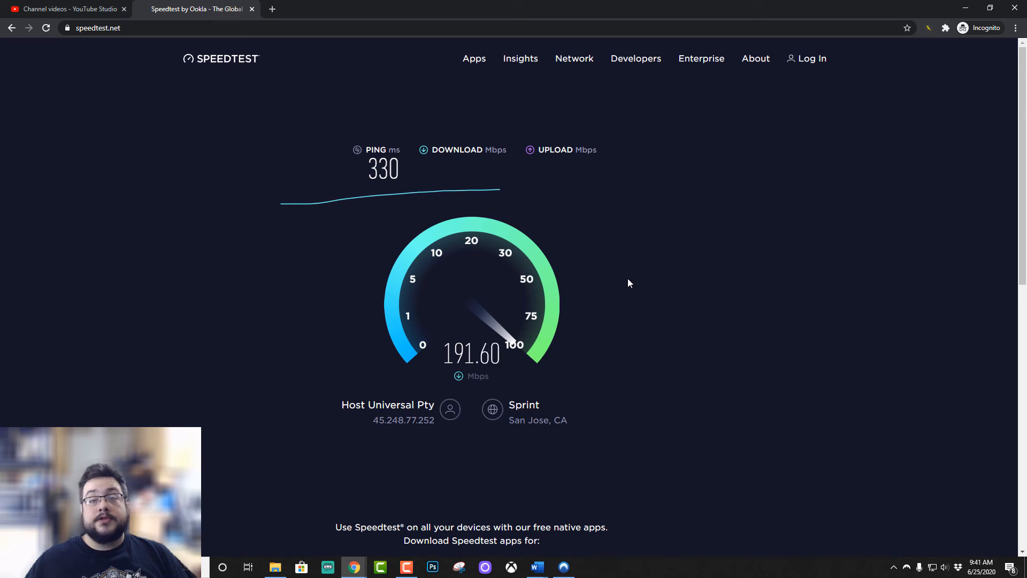
mouse_move(543, 398)
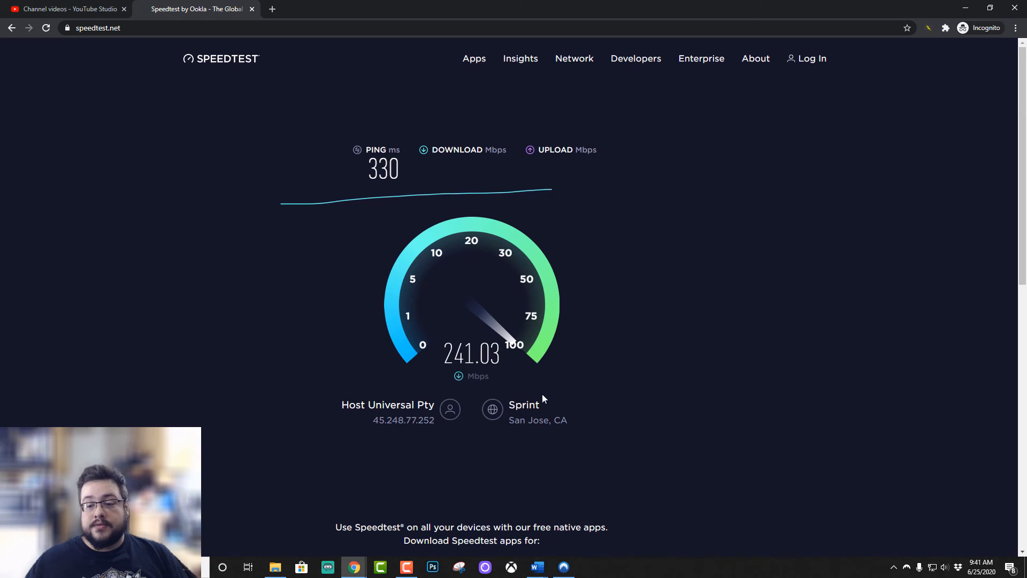
left_click(563, 567)
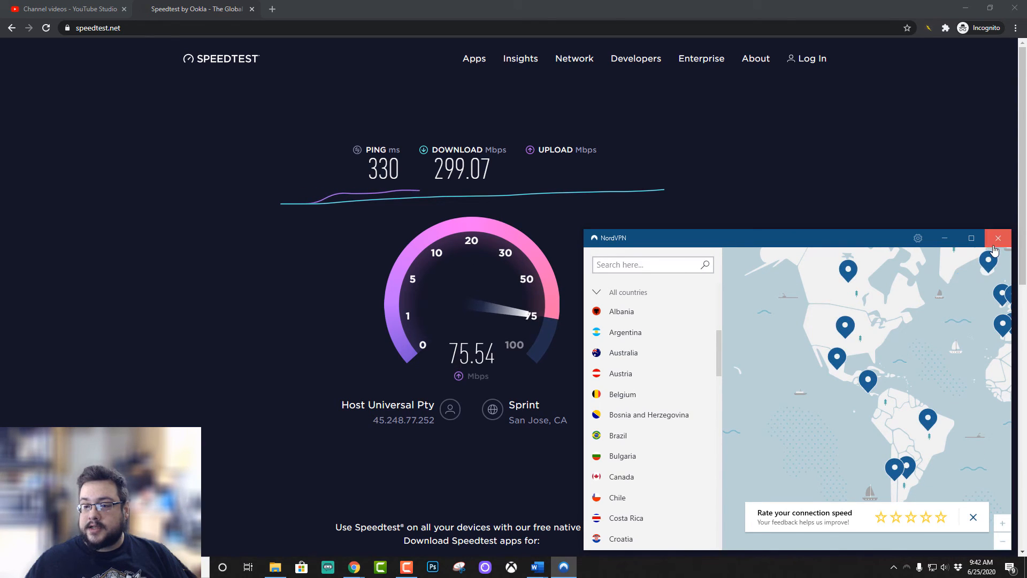
Close the NordVPN app window.
left_click(998, 239)
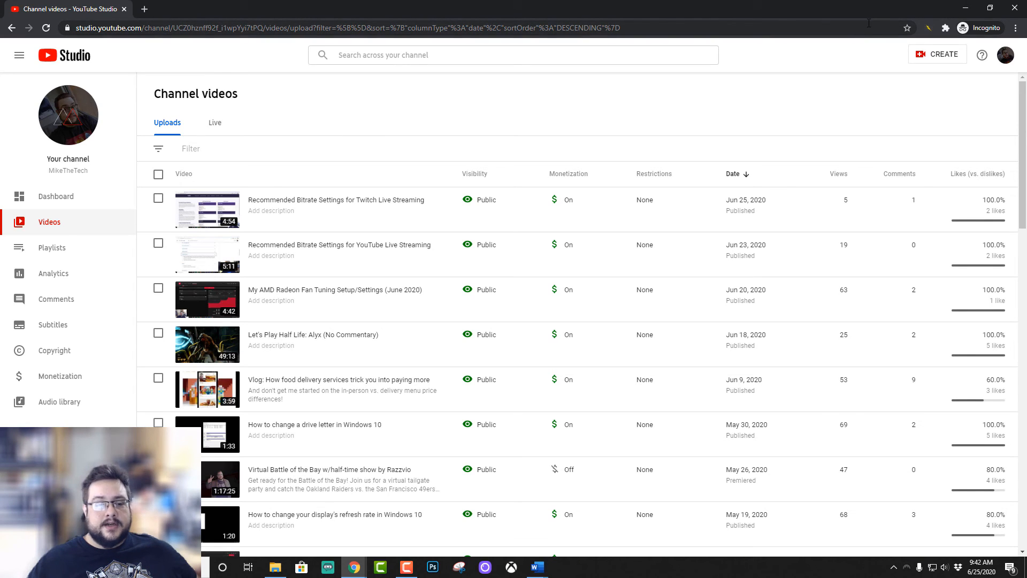
mouse_move(832, 44)
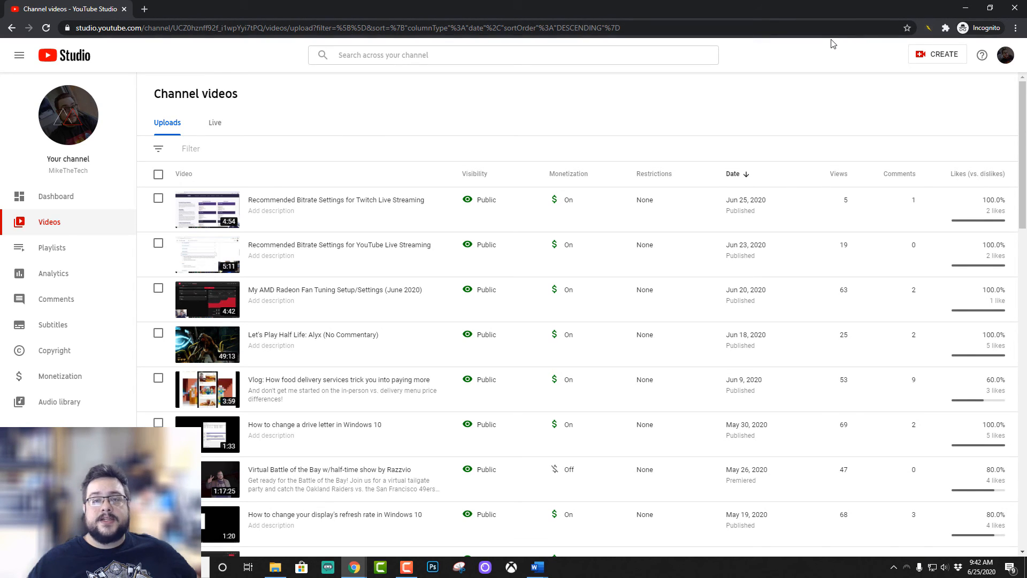
mouse_move(826, 48)
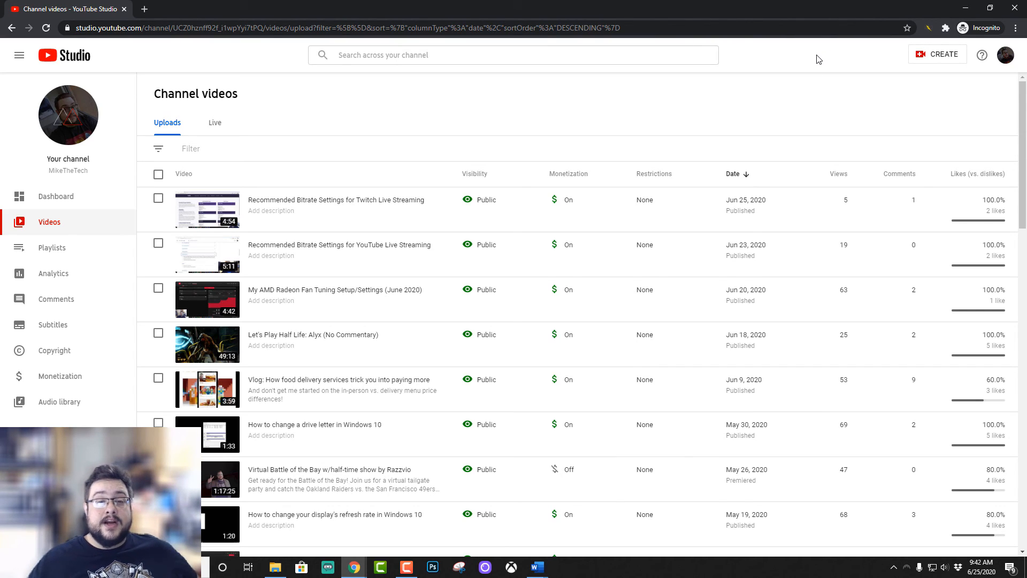
mouse_move(776, 63)
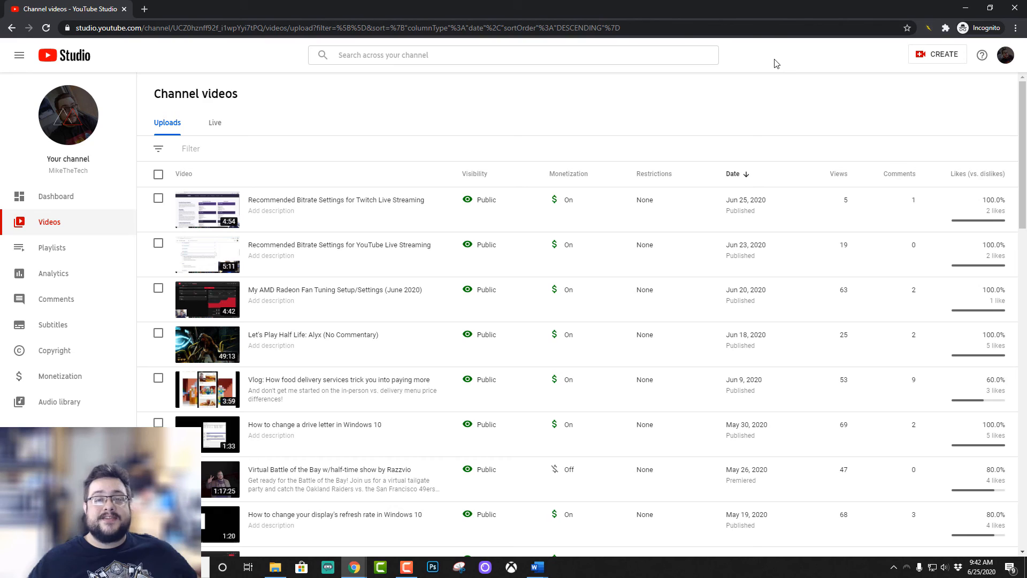
mouse_move(764, 73)
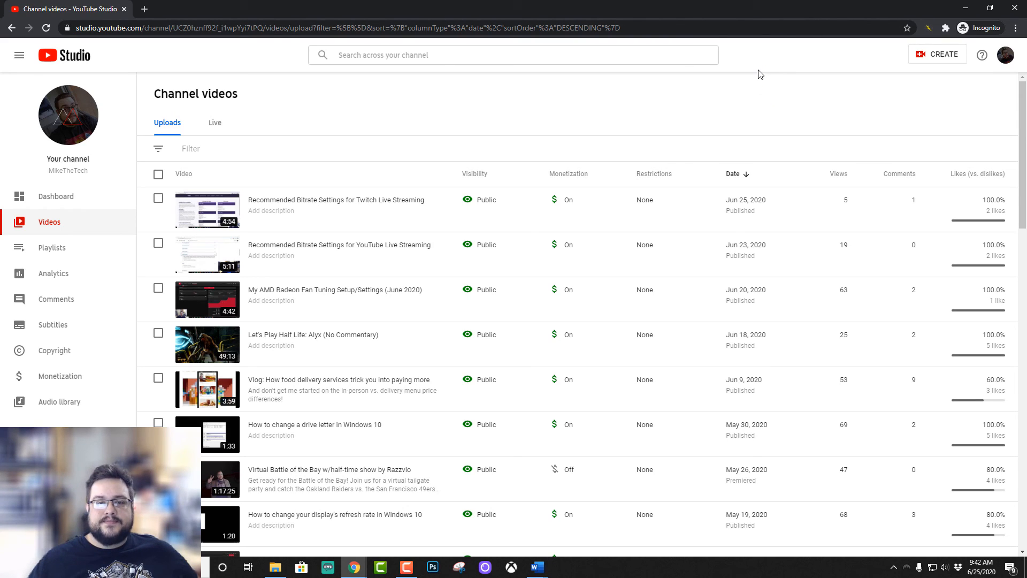
mouse_move(750, 76)
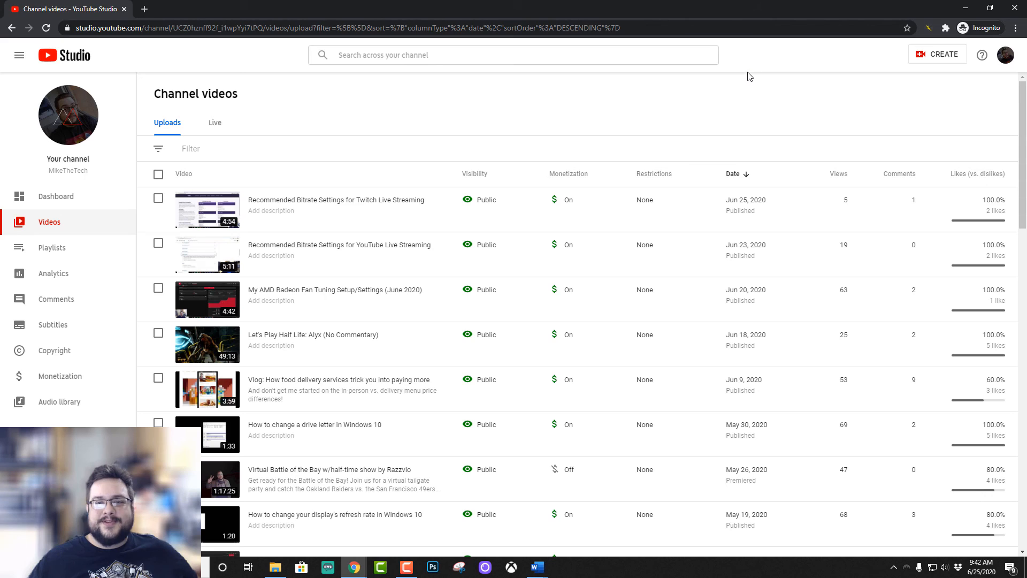
mouse_move(389, 131)
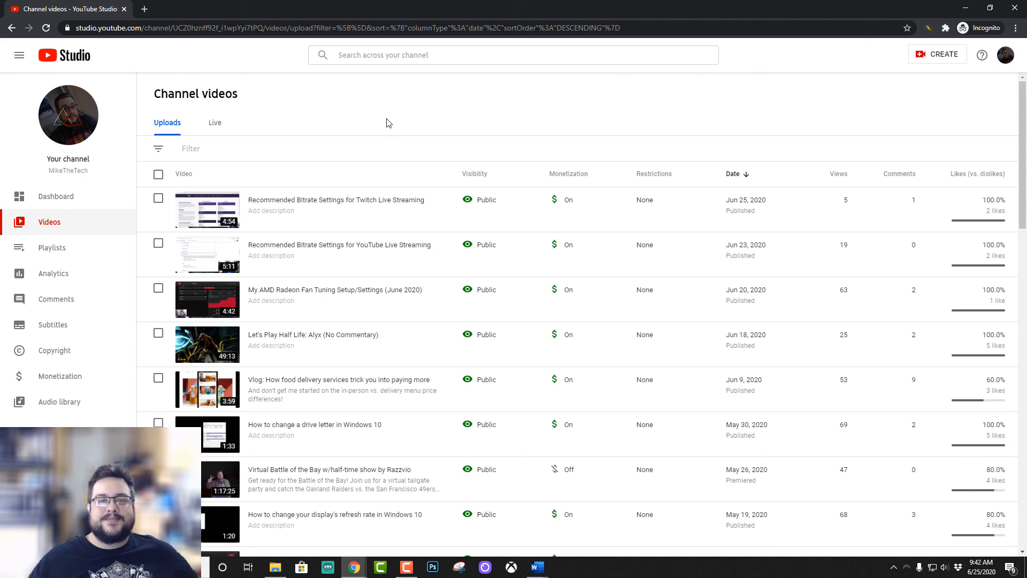
mouse_move(379, 128)
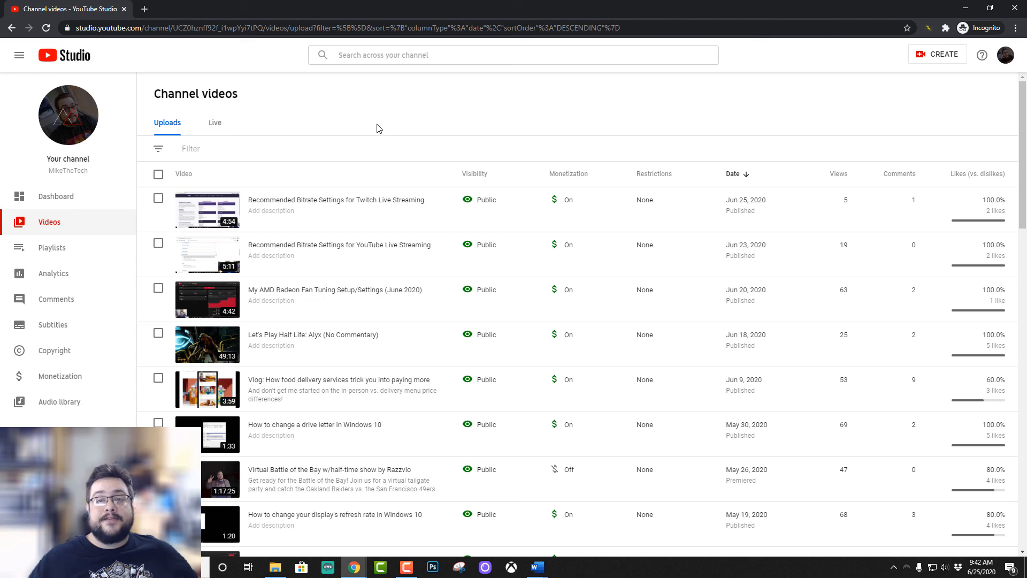
mouse_move(173, 213)
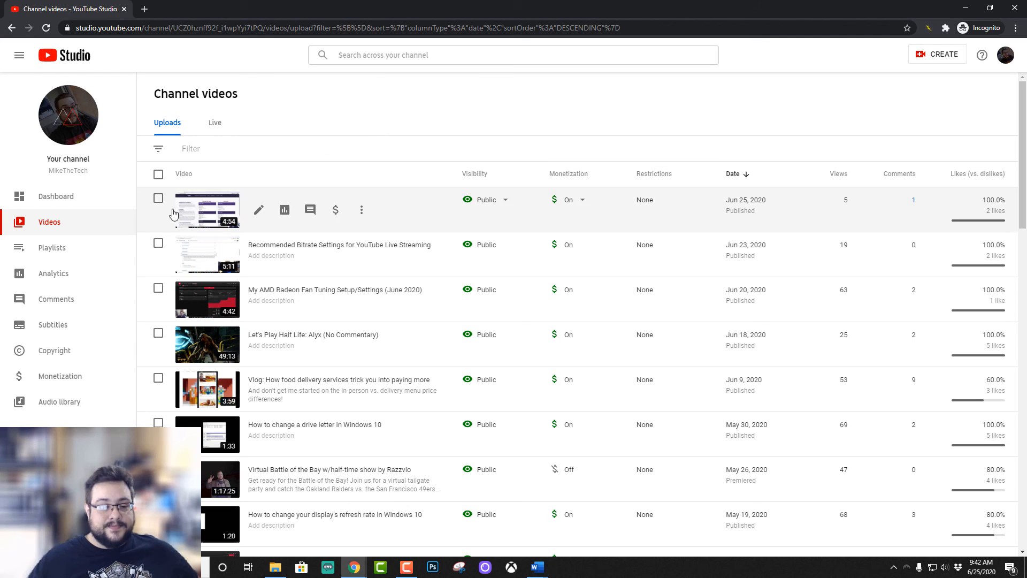